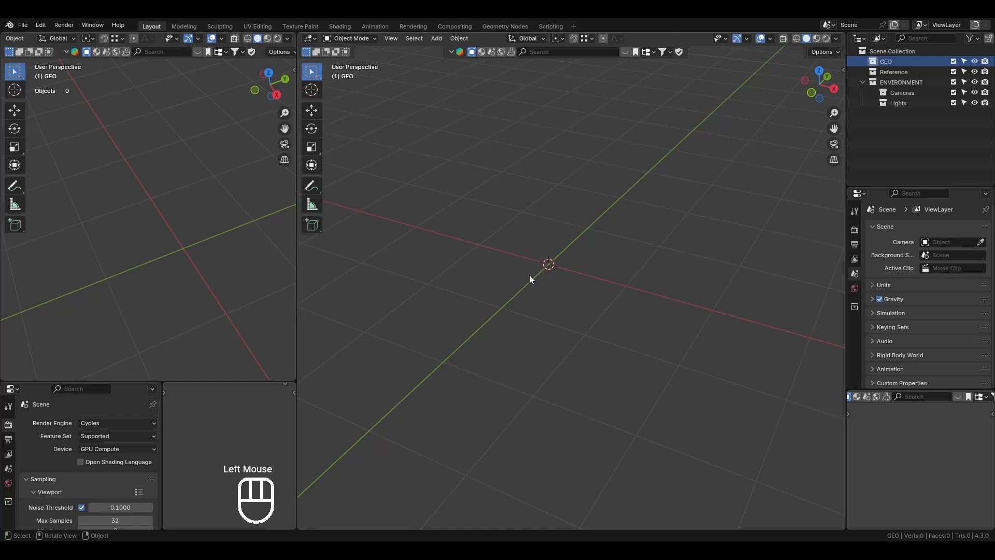
Add a plane and give it a new Geometry Nodes tree in the node editor
key(shift+a)
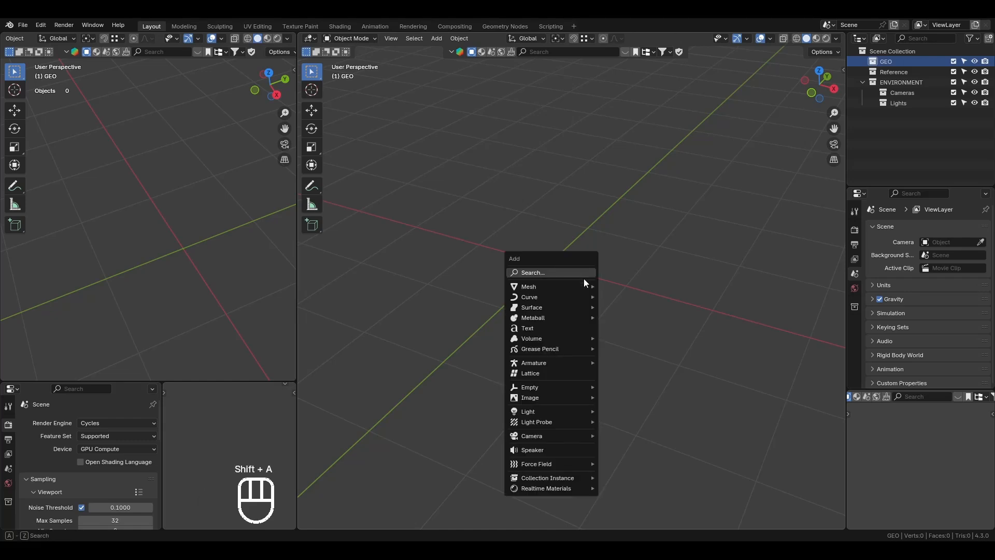
click(528, 286)
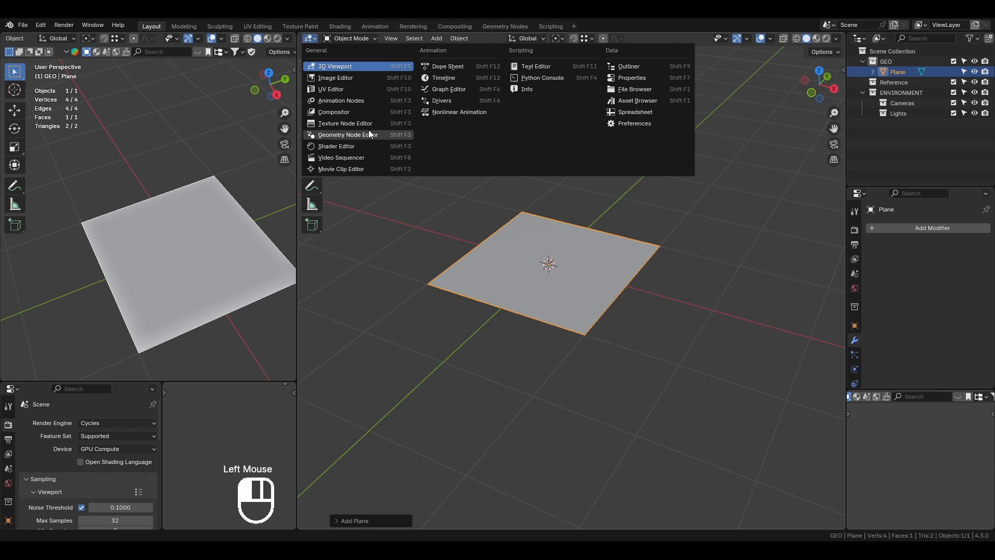
click(349, 135)
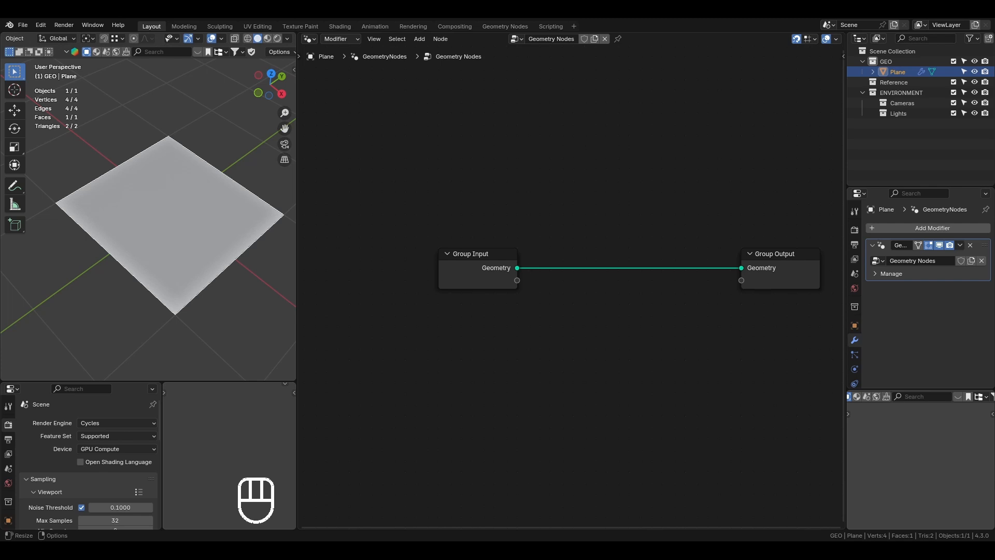
Add a Suzanne monkey and reference it with an Object Info node in the plane's tree
key(ctrl+s)
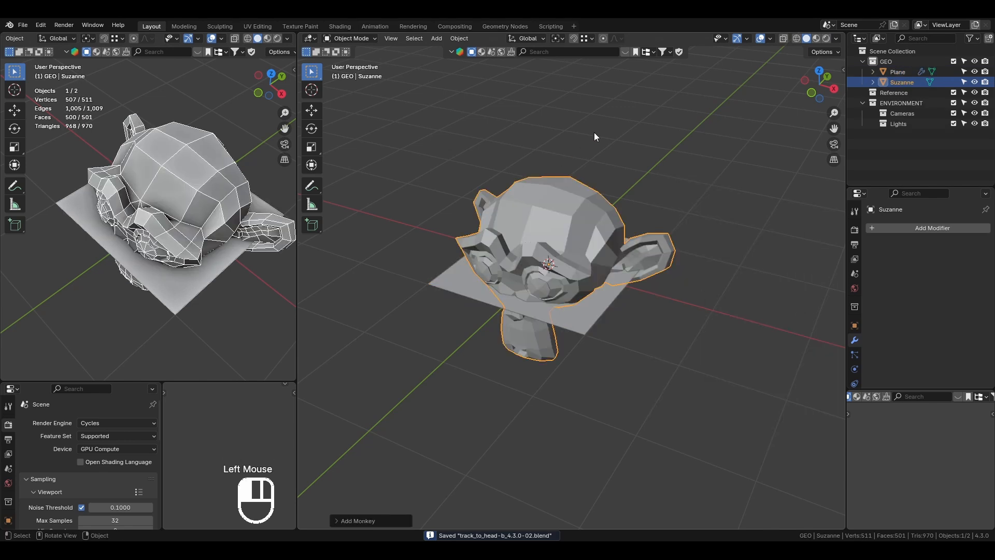
key(g)
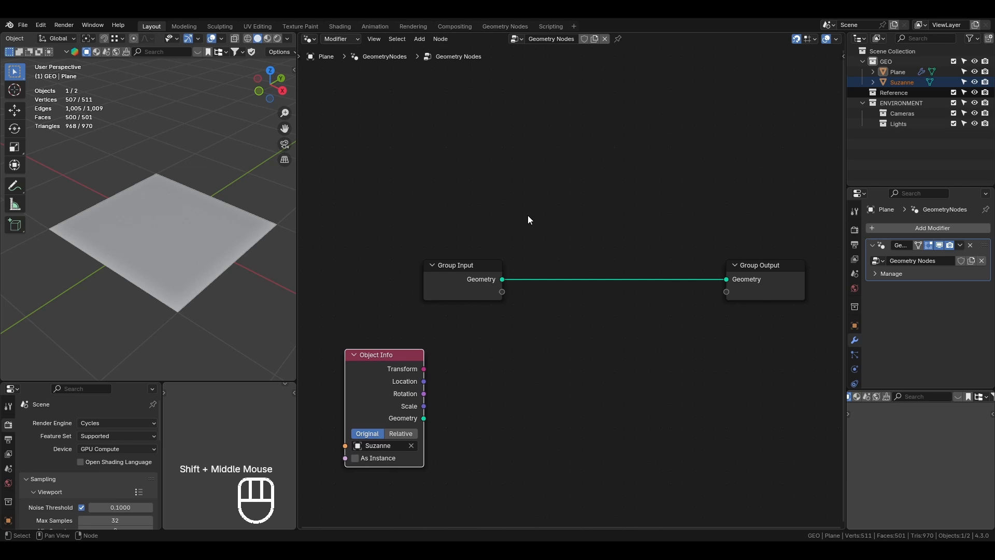
Feed a 3×3 Grid into Instance on Points using Suzanne's geometry as the instance
key(shift+a)
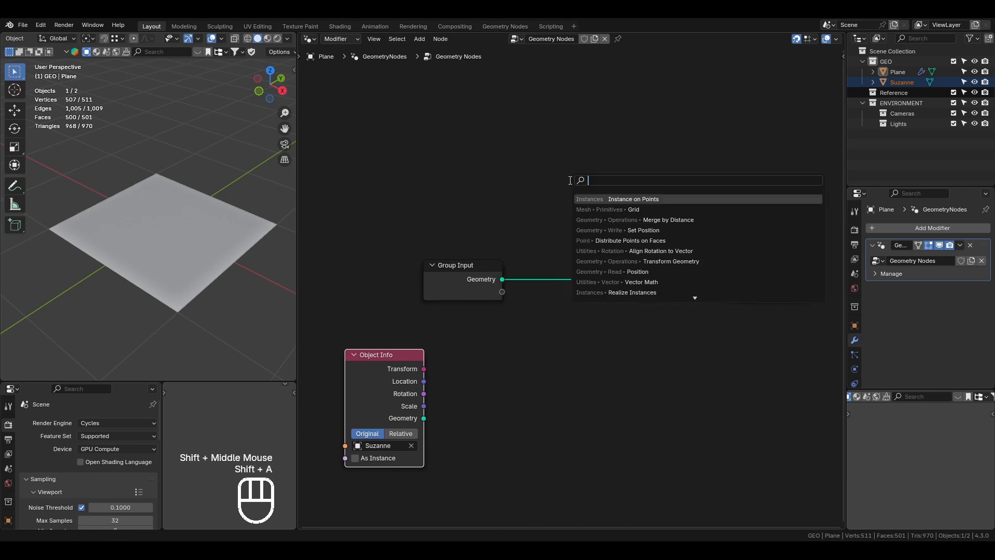
click(632, 209)
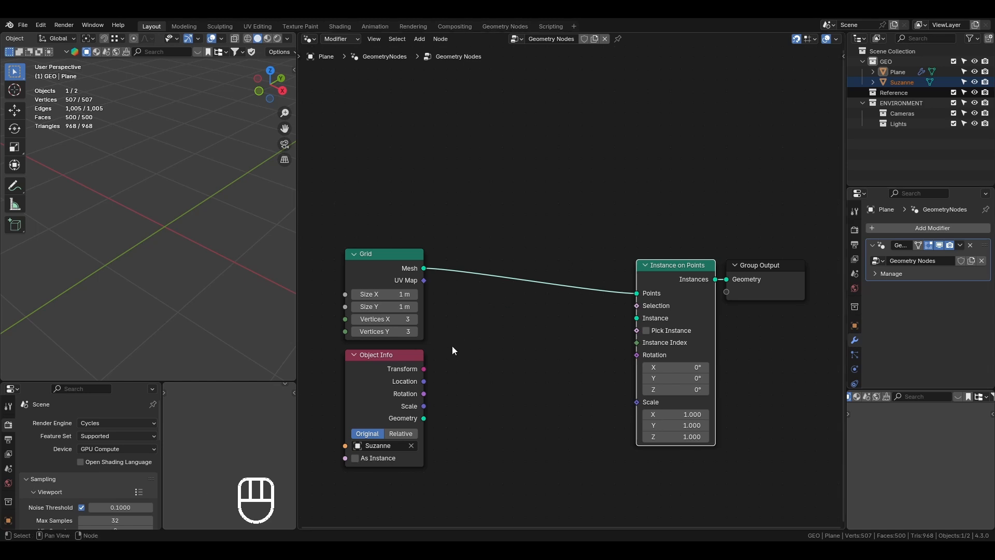
drag(424, 418, 535, 383)
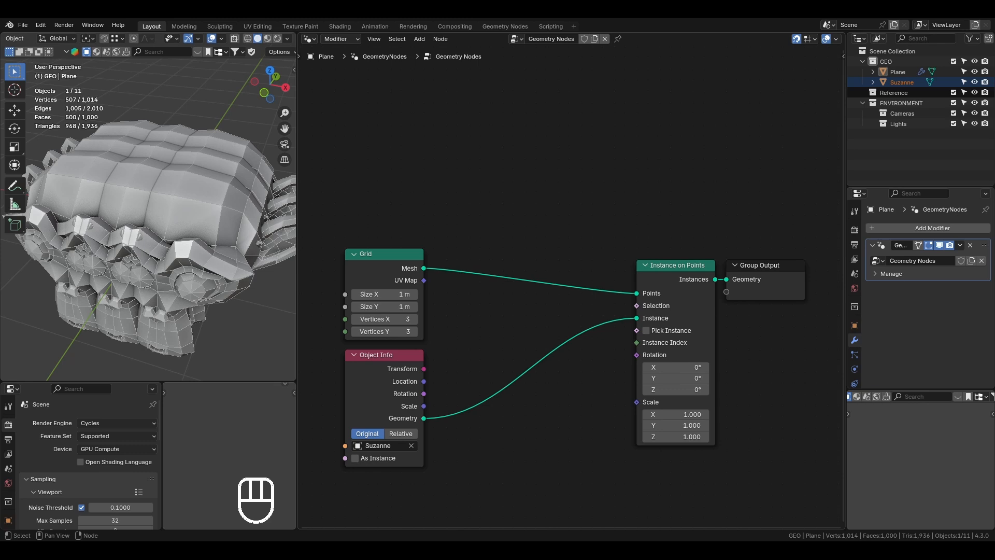
mouse_move(539, 322)
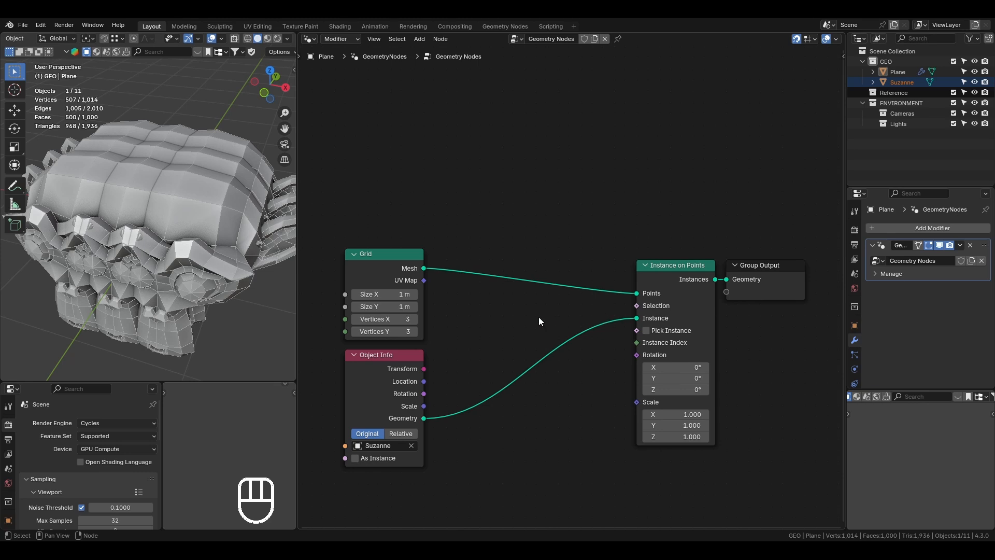
Scale Suzanne to 0.25 with a Transform Geometry node and widen the grid to spread the heads
key(shift+a)
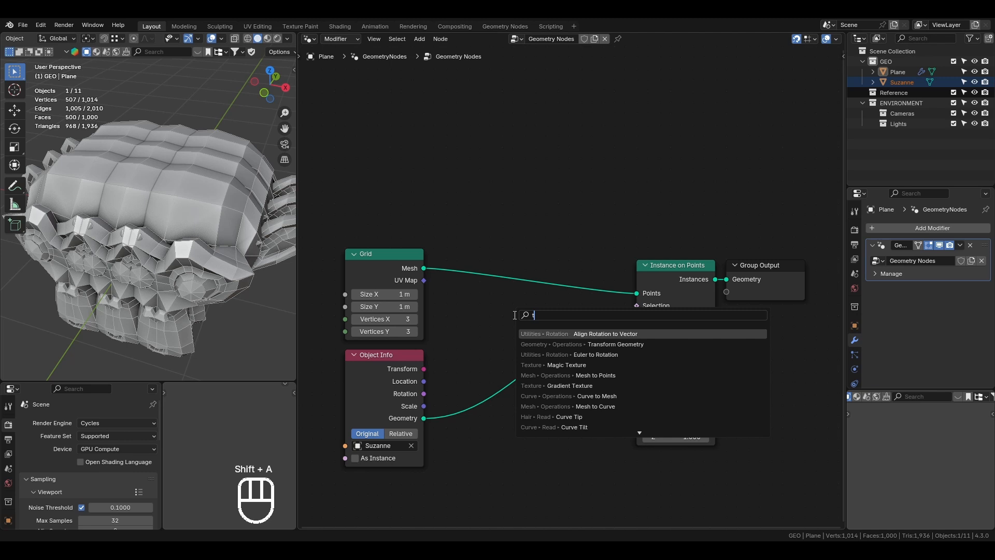
click(614, 344)
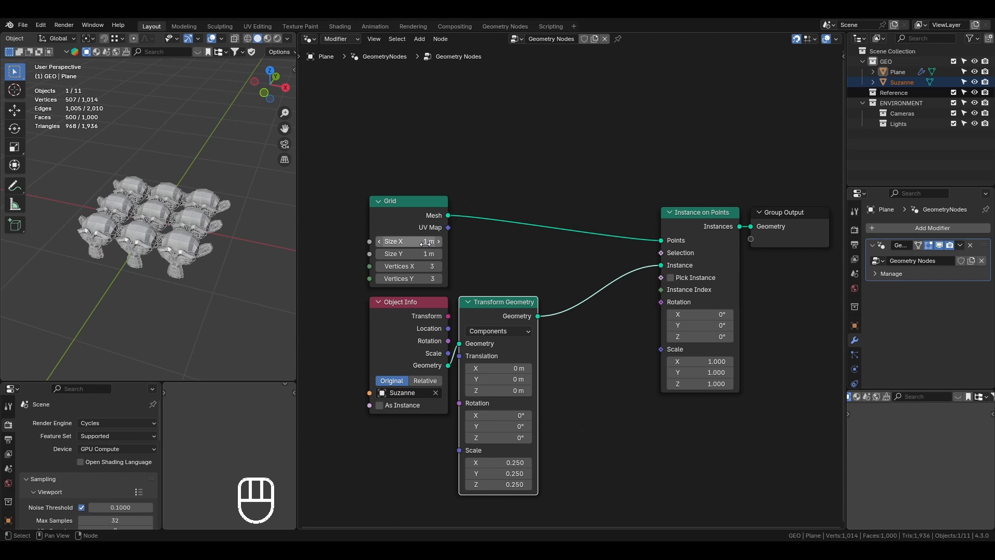
click(409, 242)
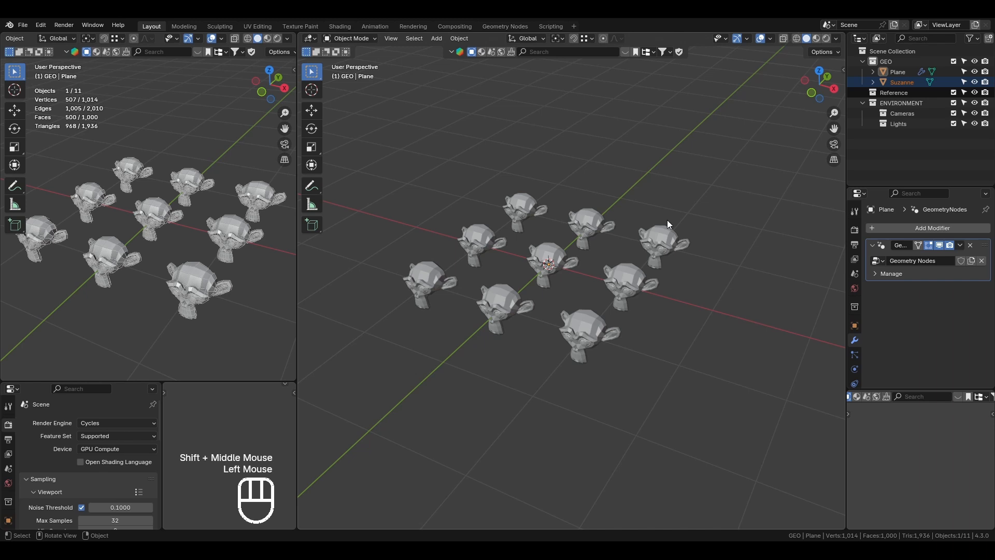
Add a UV sphere to the scene among the monkey instances
key(shift+a)
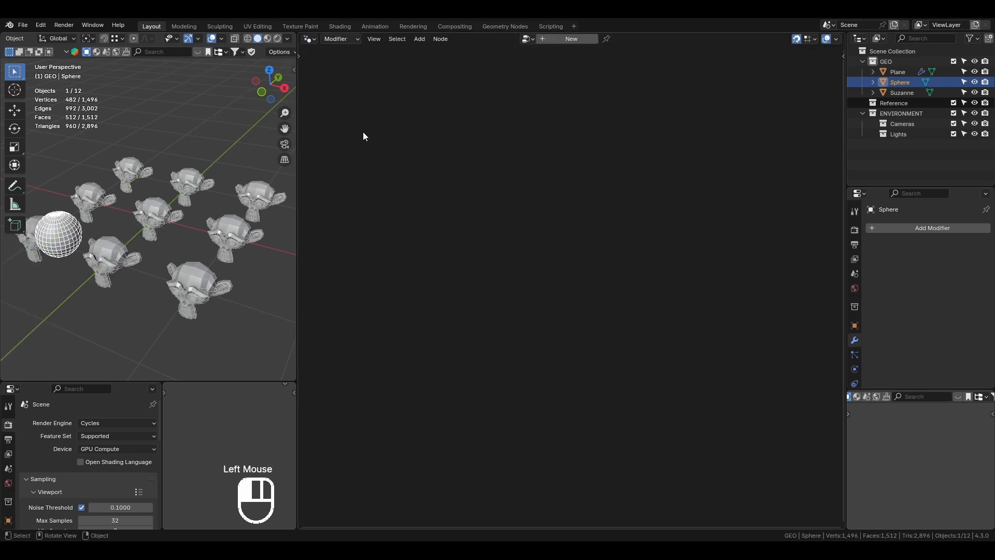
mouse_move(154, 220)
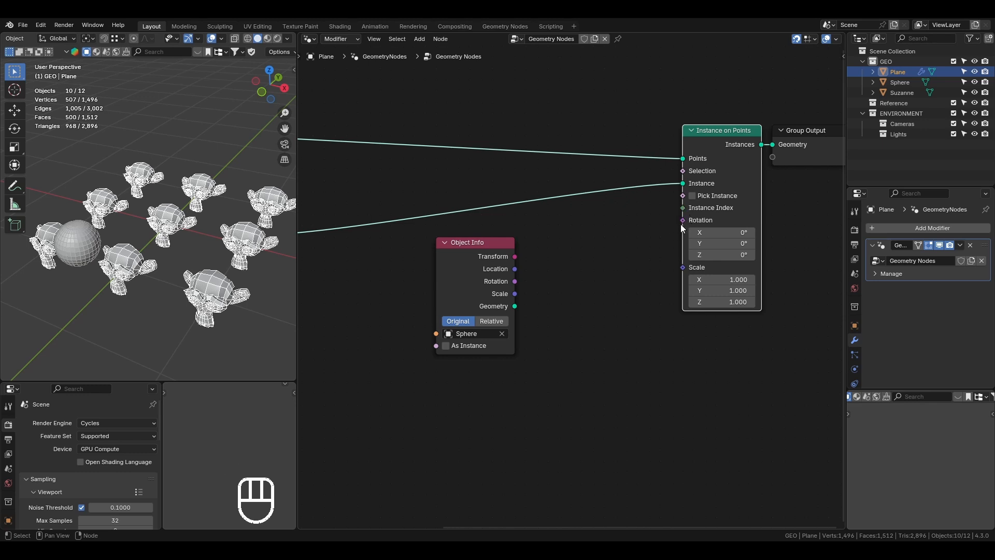
Subtract each point's Position from the Sphere's location with a Vector Math Subtract node
click(13, 186)
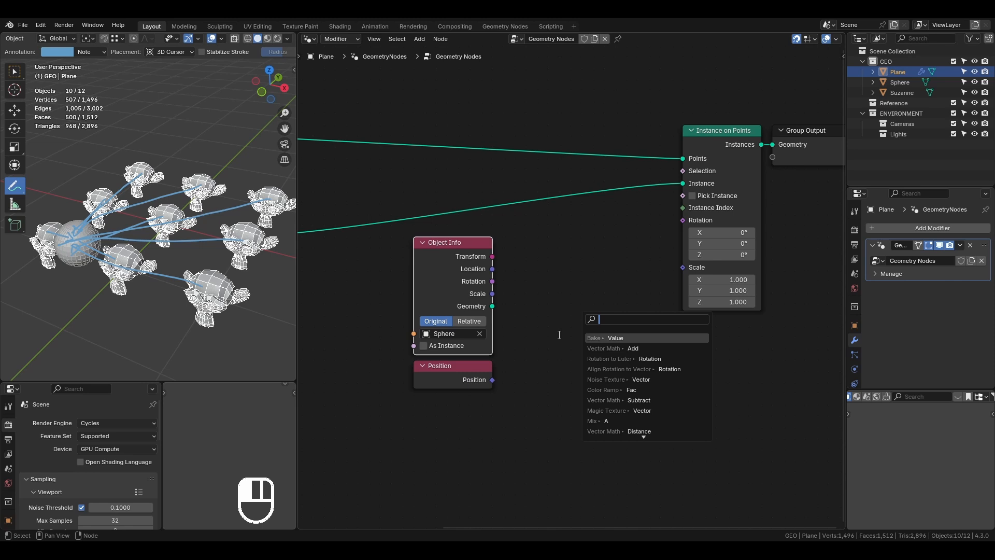
text(vect)
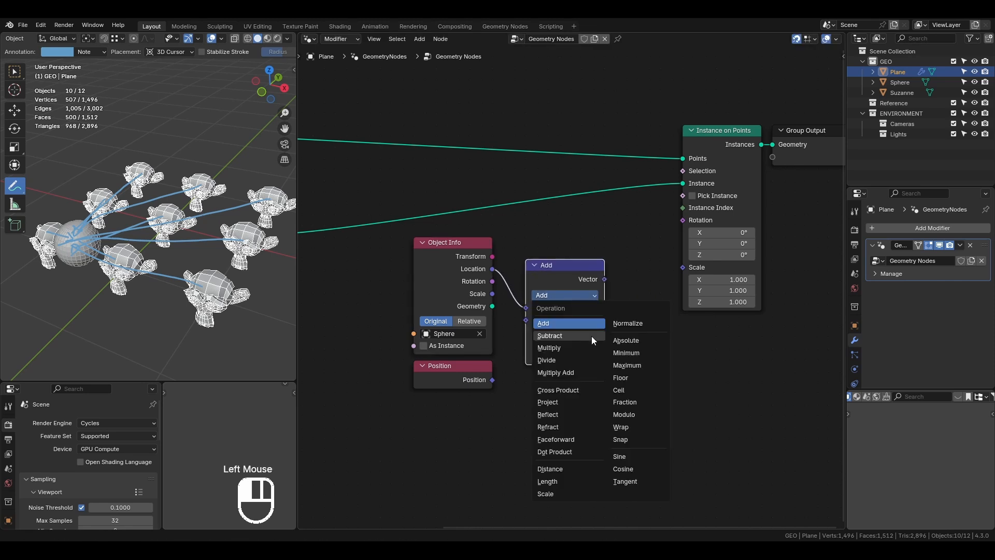
click(548, 335)
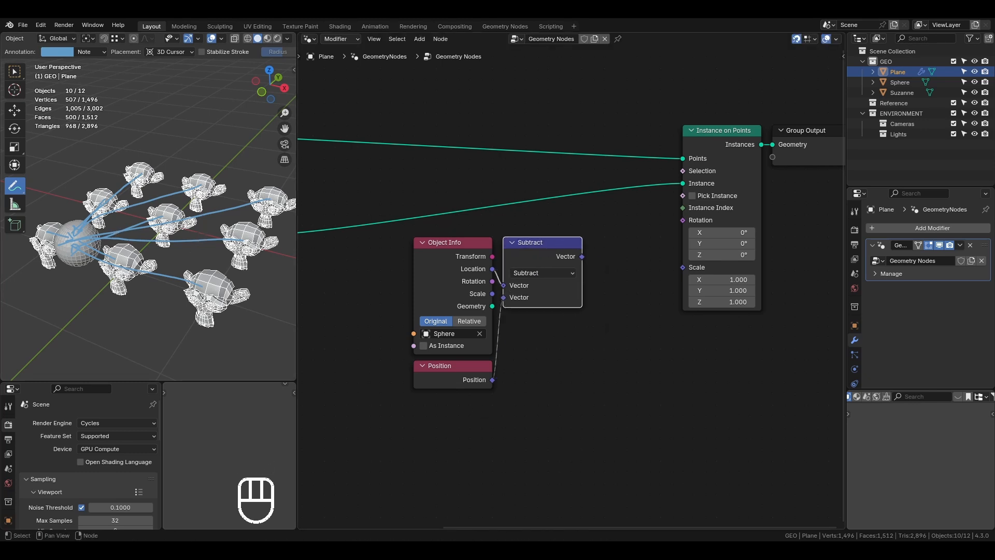
key(g)
text(a)
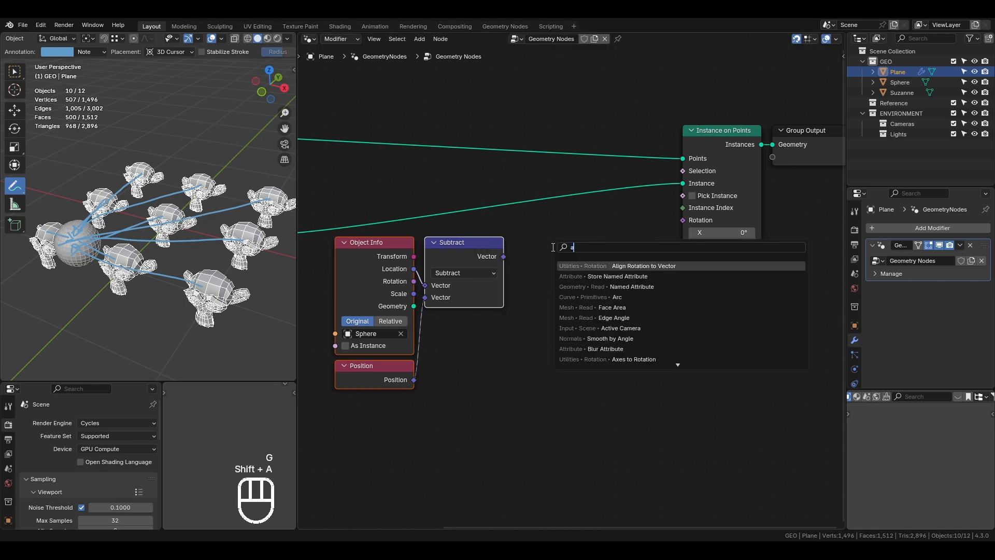
Drive instance rotation with an Align Rotation to Vector node fed by the Subtract result
text(lign)
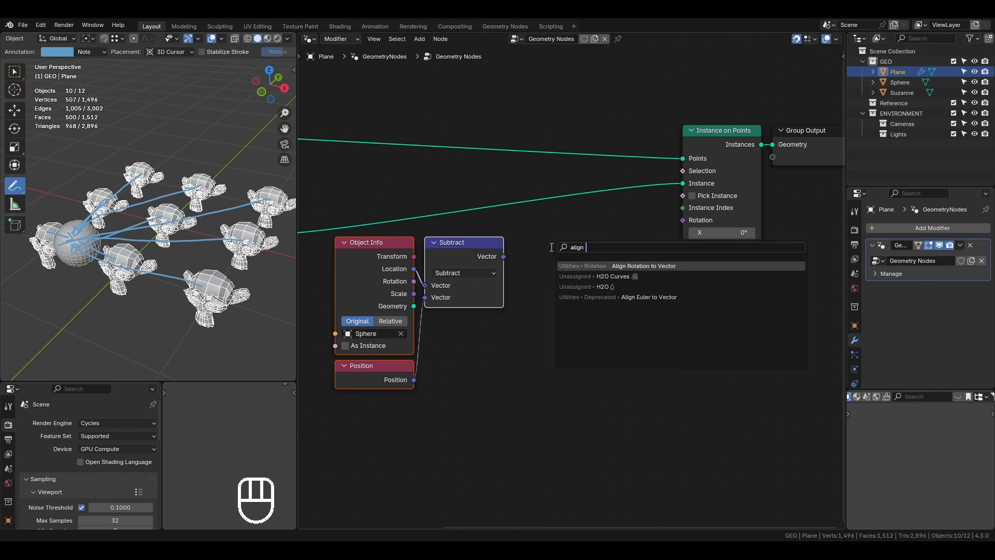
click(642, 265)
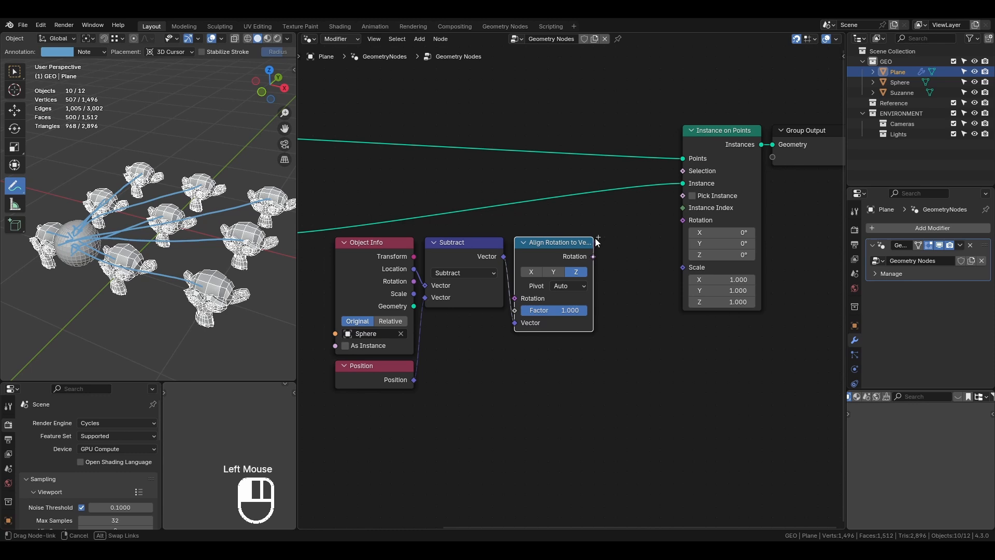
drag(591, 257, 679, 220)
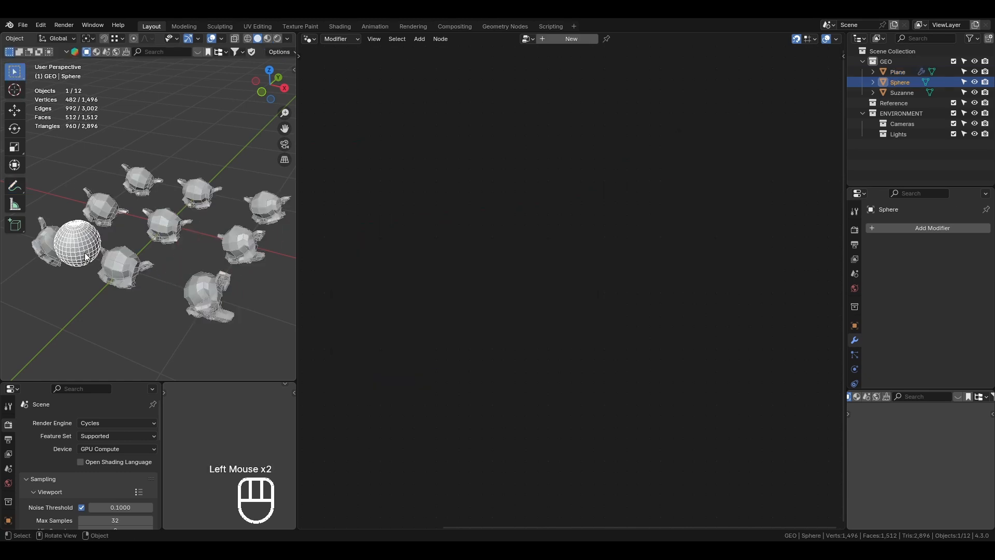
Set the Align Rotation axis to Y and swap the Subtract inputs so the monkeys face the sphere
key(g)
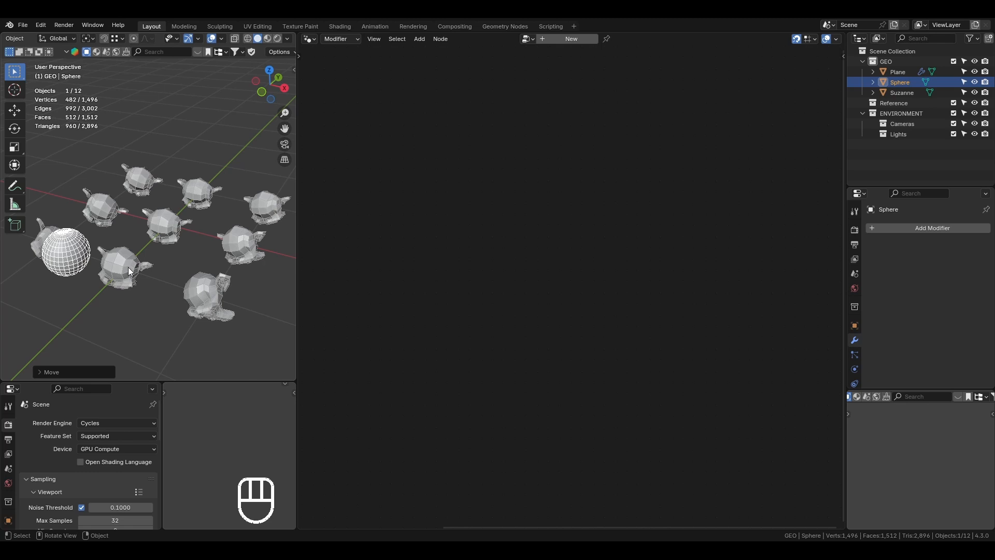
click(898, 71)
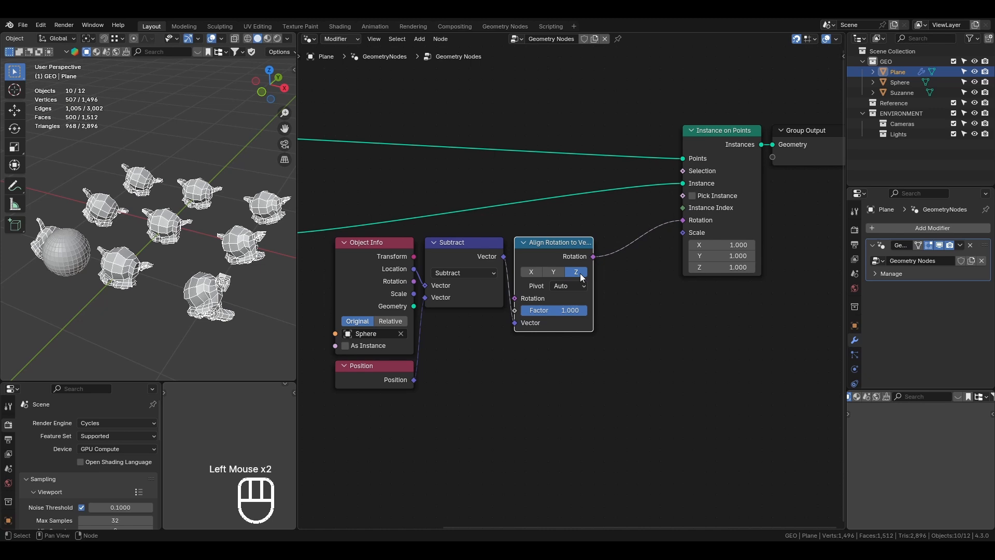
click(552, 271)
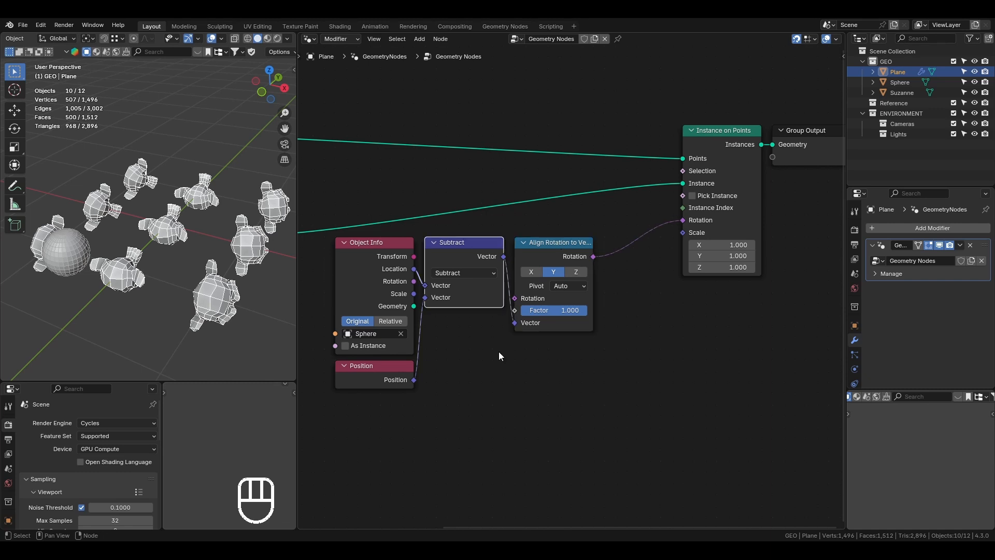
key(alt)
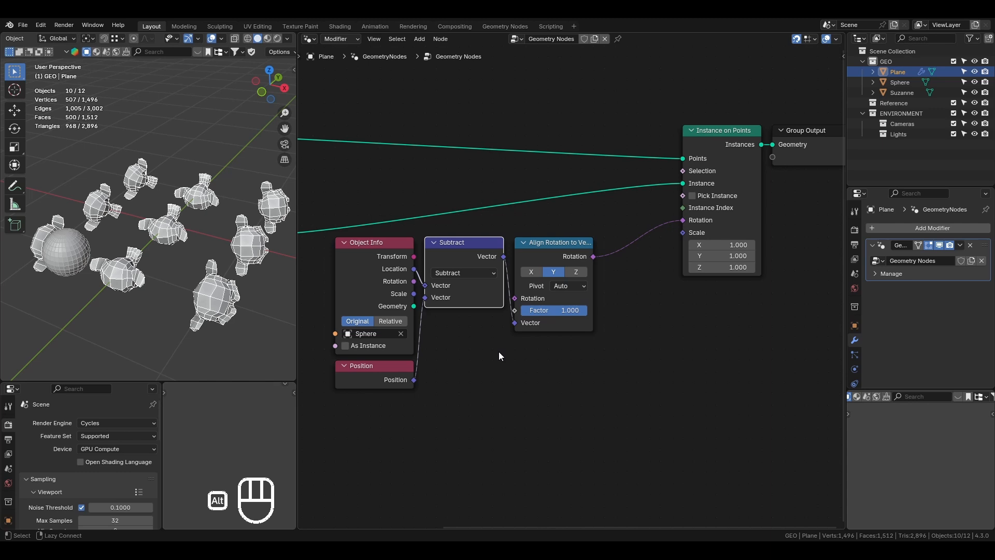
key(alt+s)
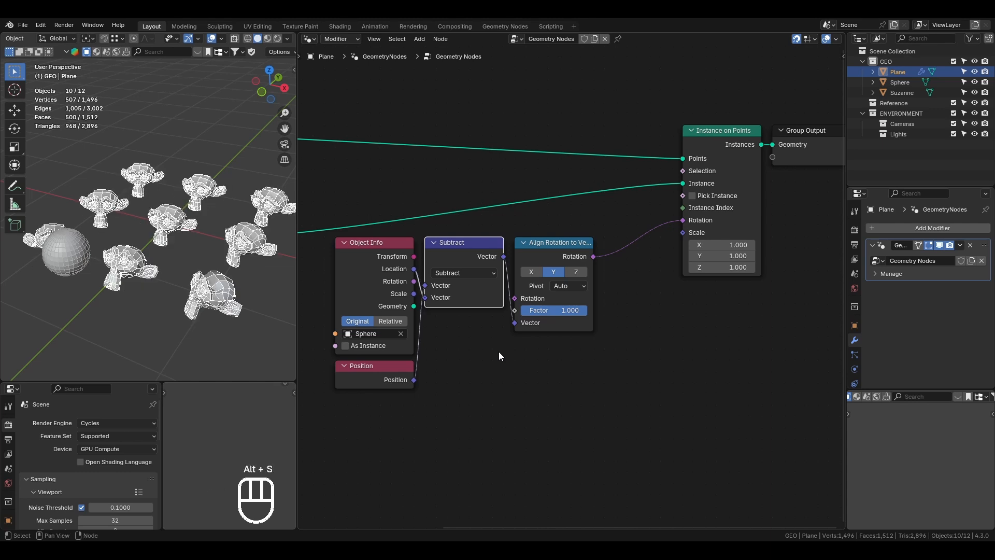
Tidy the Position node above Object Info, then move the sphere up and down to test the tracking
drag(374, 243, 374, 264)
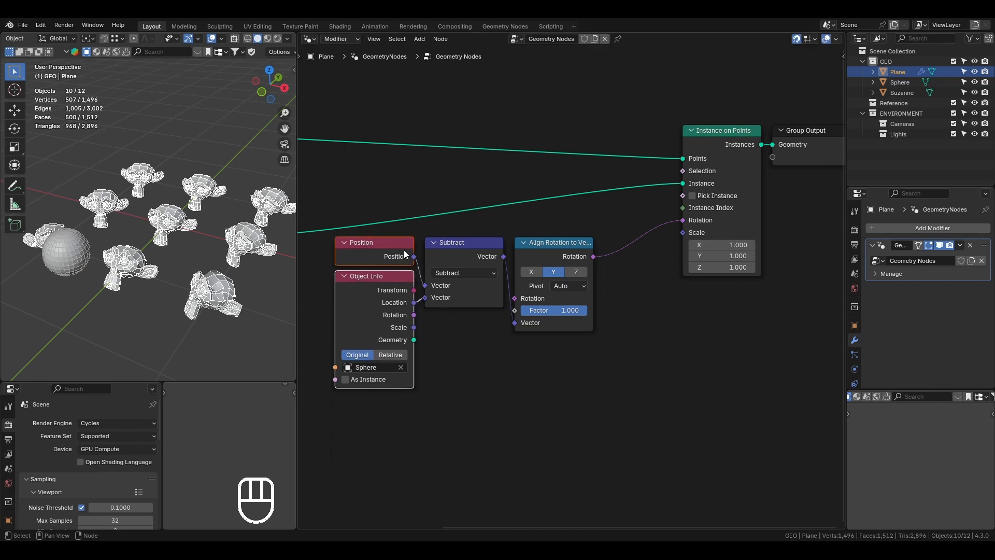
double_click(449, 327)
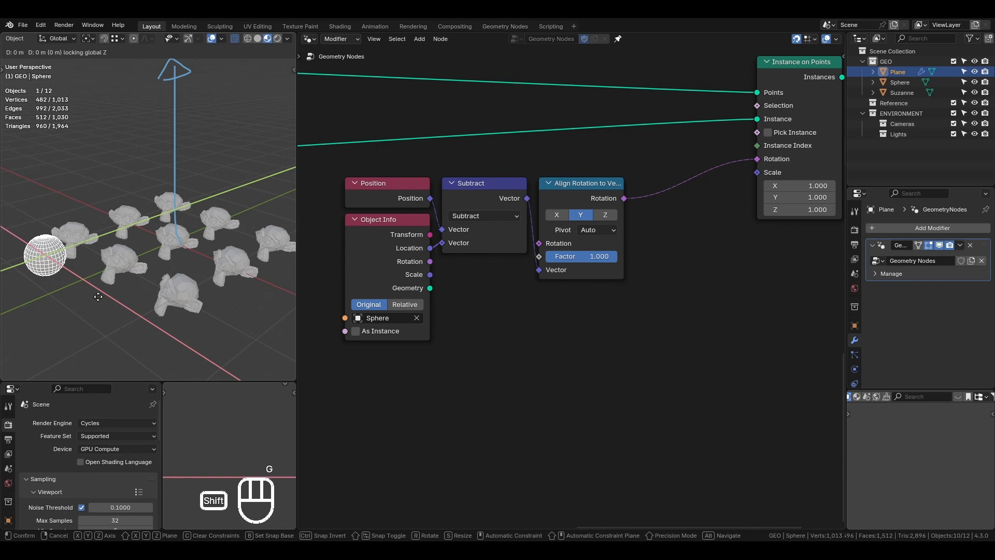
drag(45, 254, 171, 161)
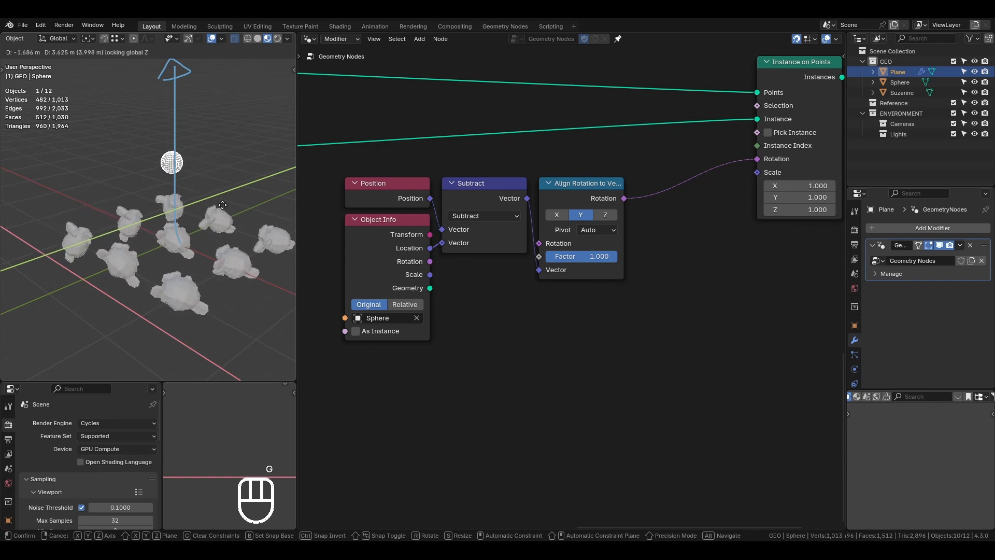
drag(171, 163, 120, 222)
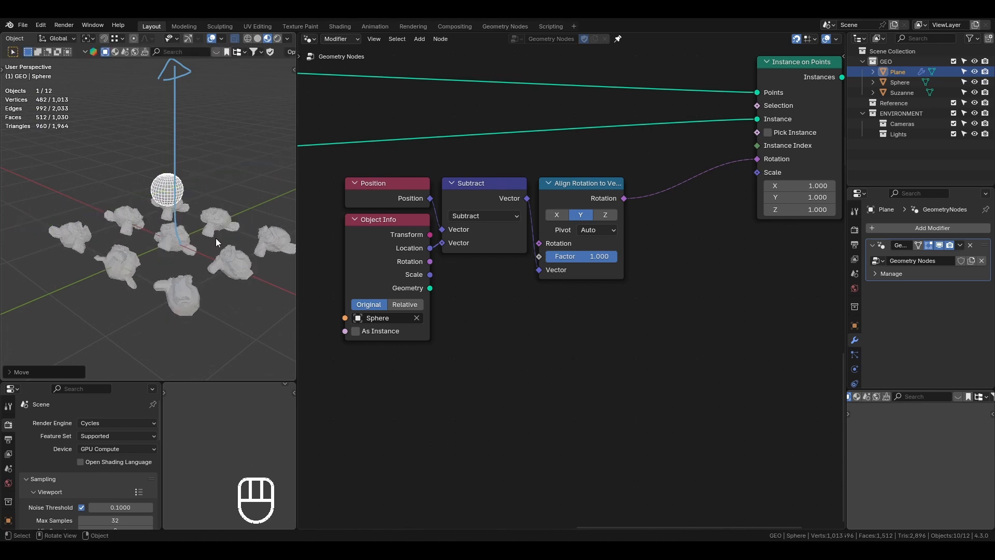
key(g)
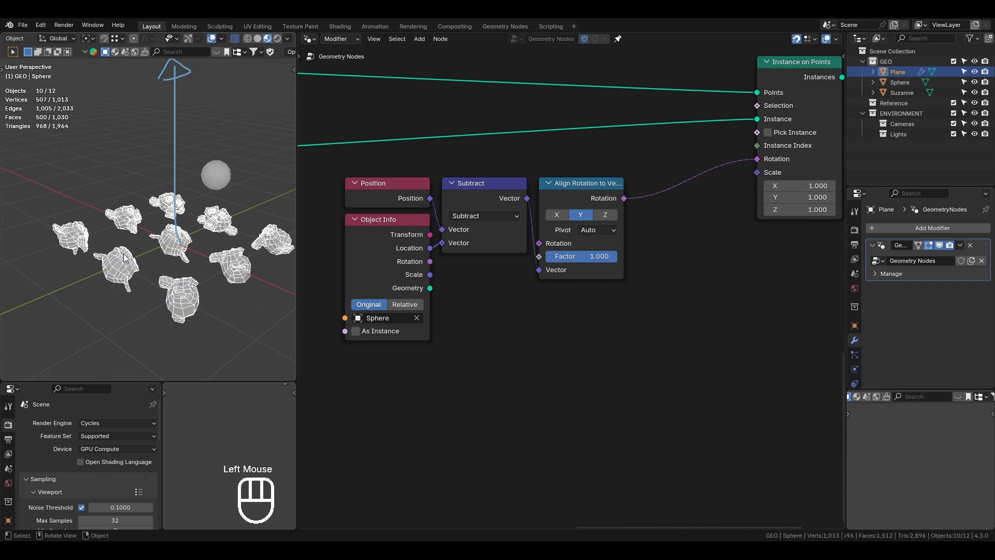
click(216, 174)
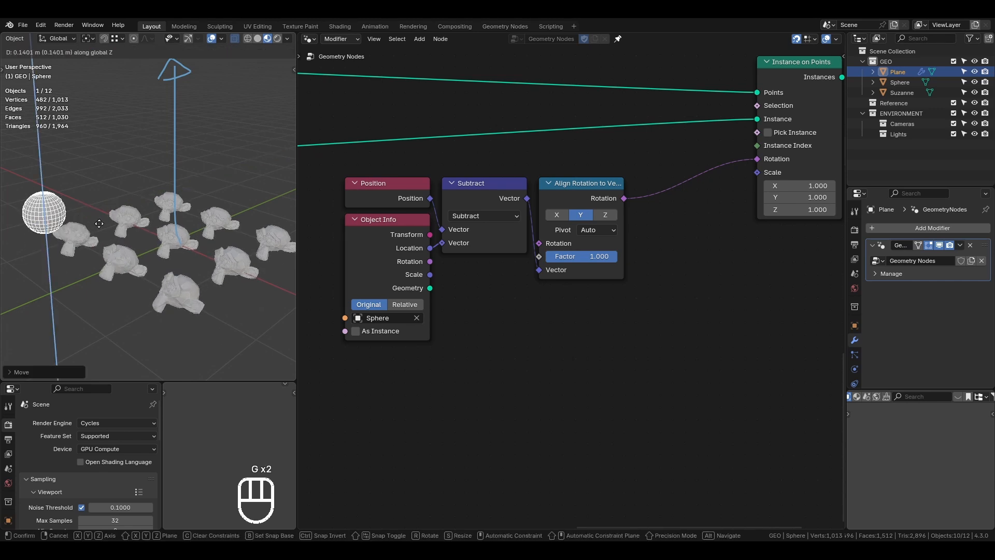
Chain a second Align Rotation to Vector node on Z with vector (0, 0, 1) to keep instances upright
key(shift+a)
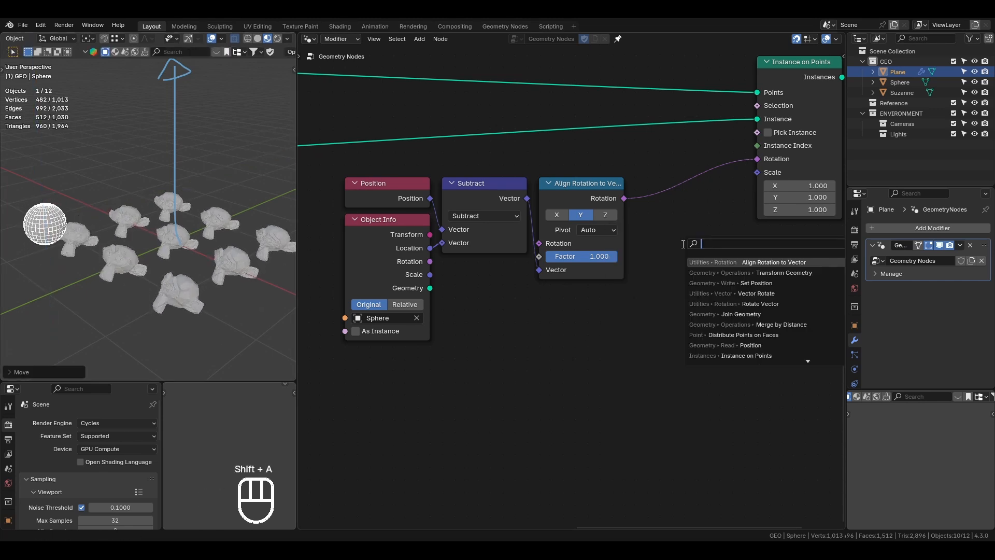
click(773, 262)
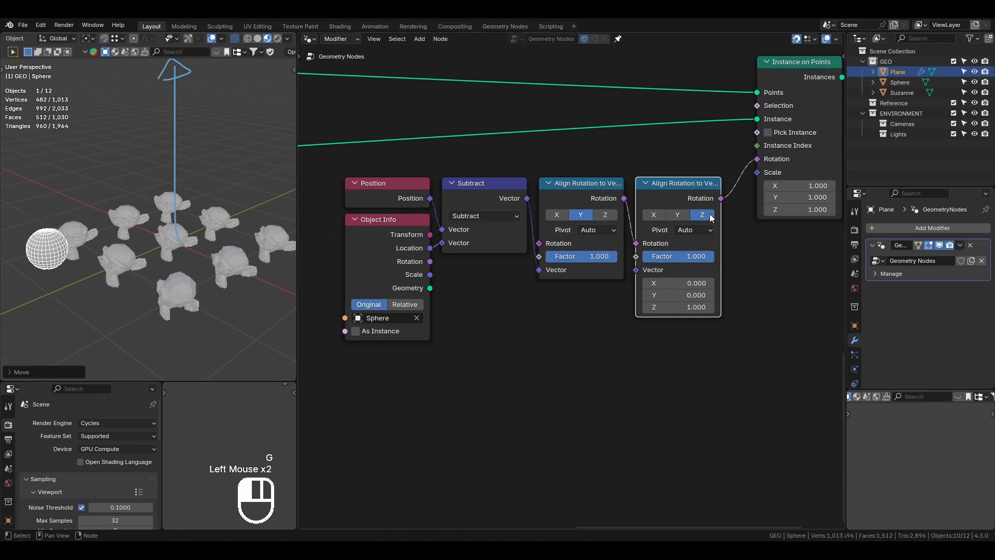
click(677, 282)
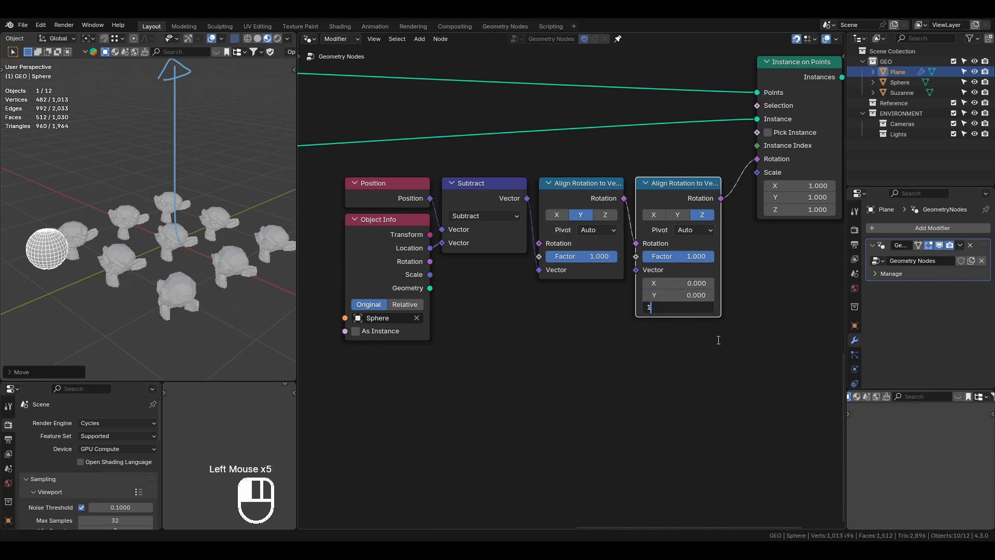
key(Return)
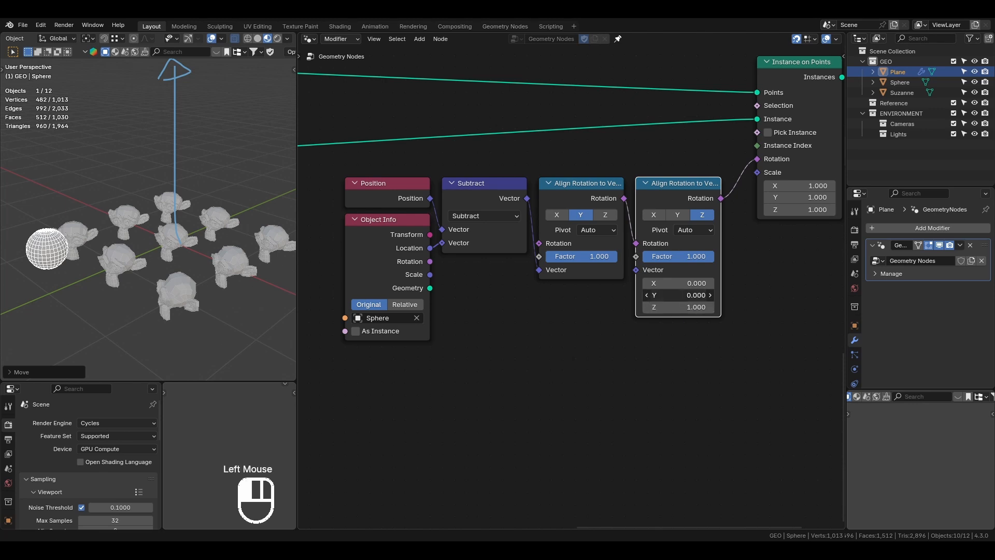
double_click(676, 294)
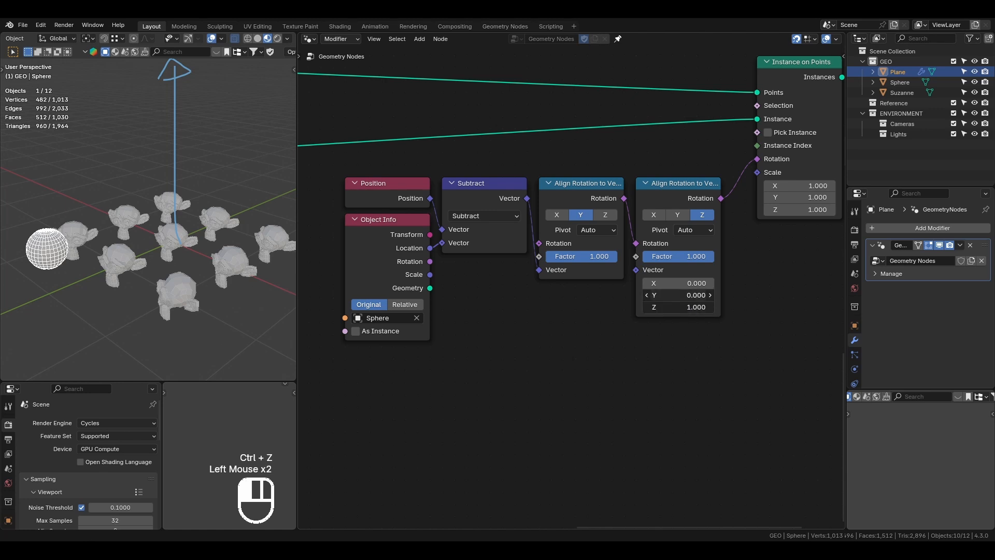
click(677, 282)
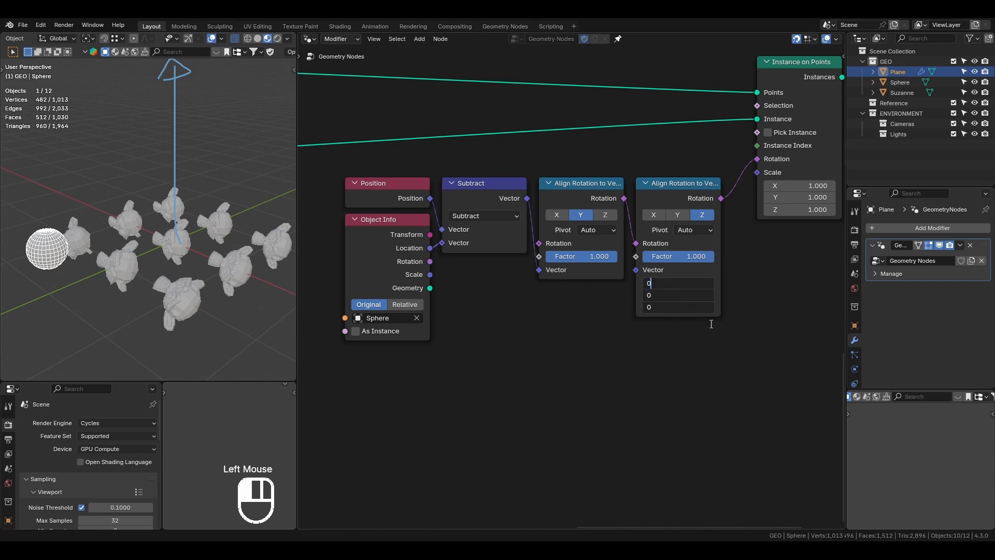
Choose the pivot axis on the second Align node so Z stays upright
click(693, 230)
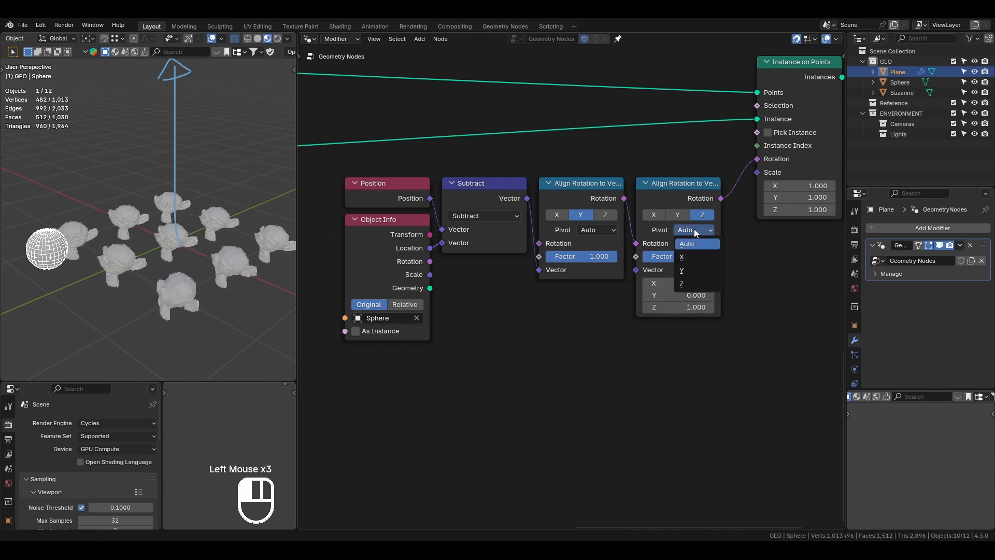
click(682, 270)
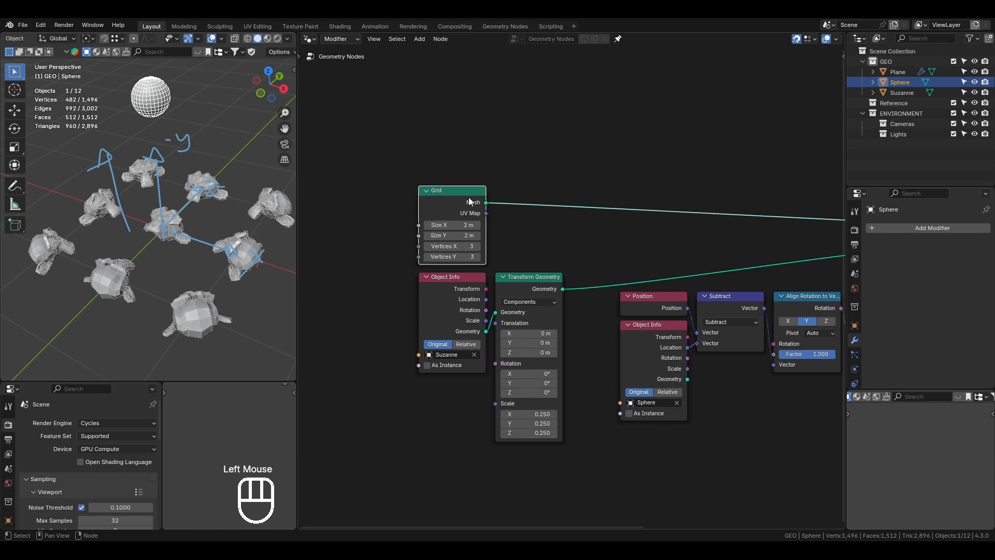
Add a Distribute Points on Faces node and place it to scatter points over the grid
key(shift+a)
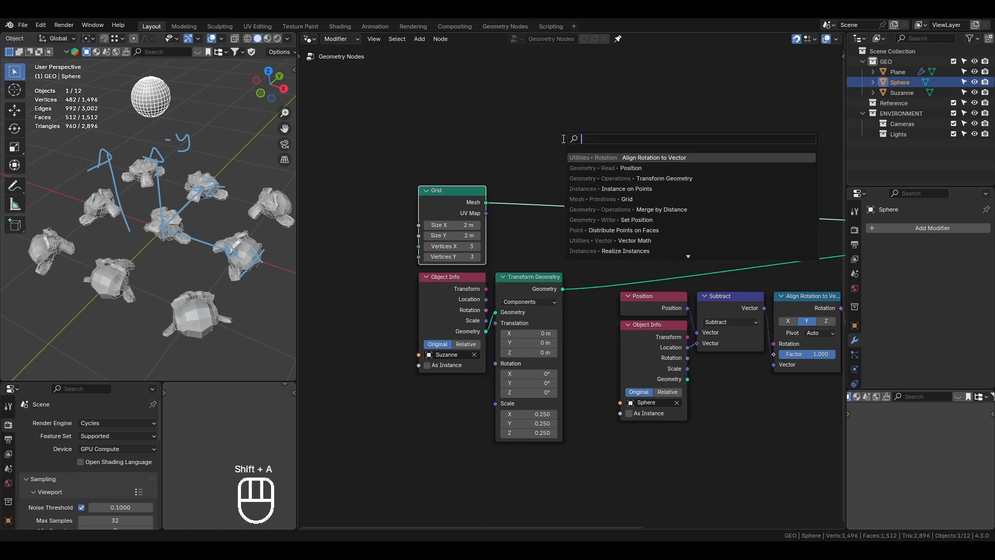
text(dist)
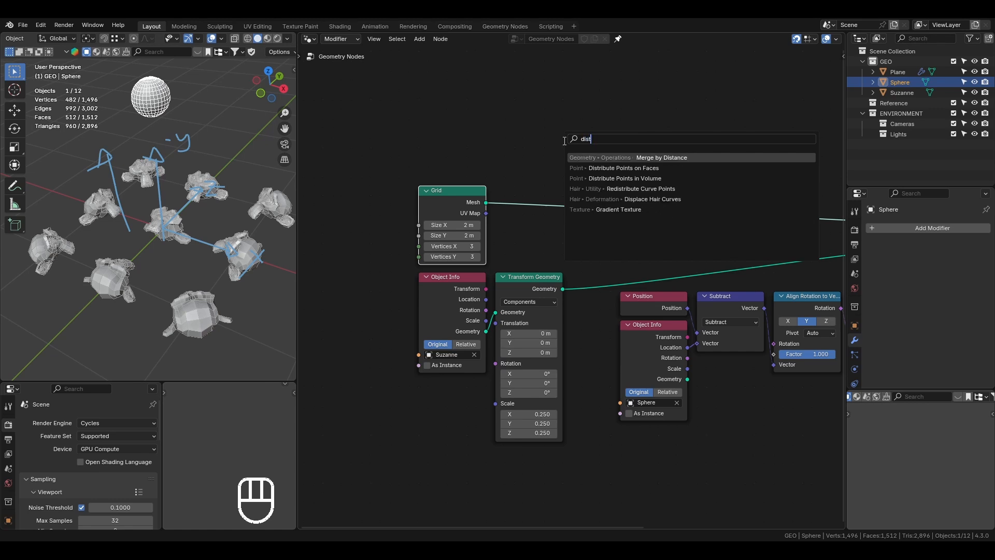
click(627, 168)
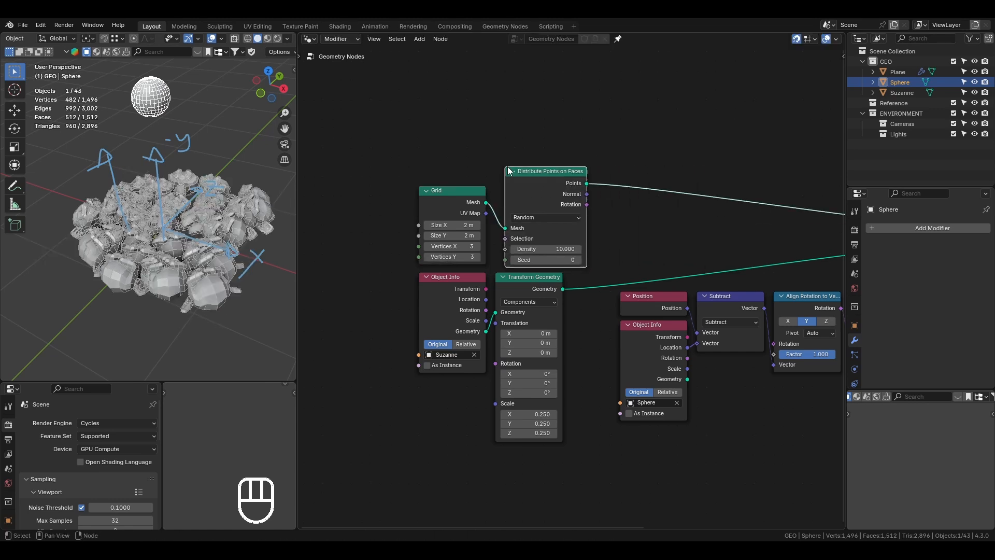
key(g)
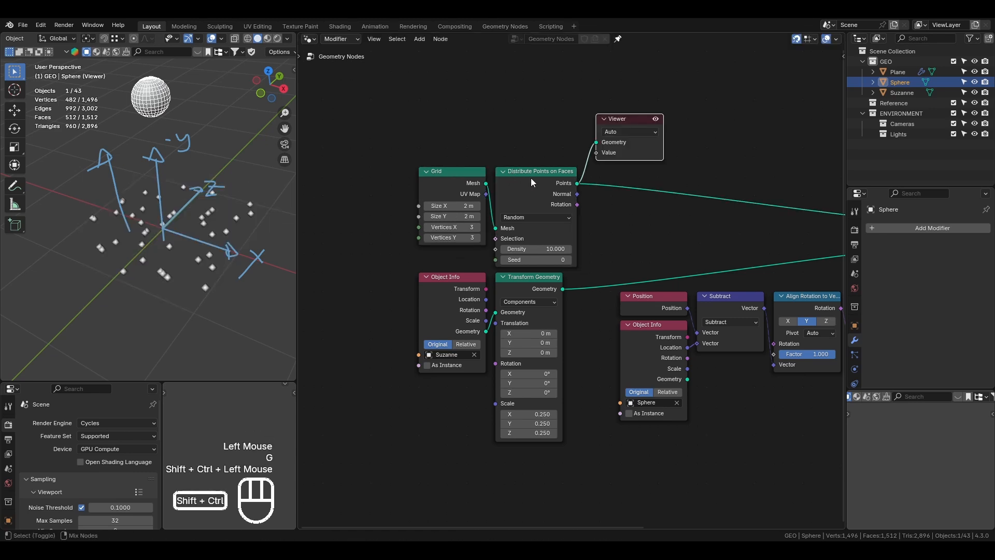
mouse_move(469, 202)
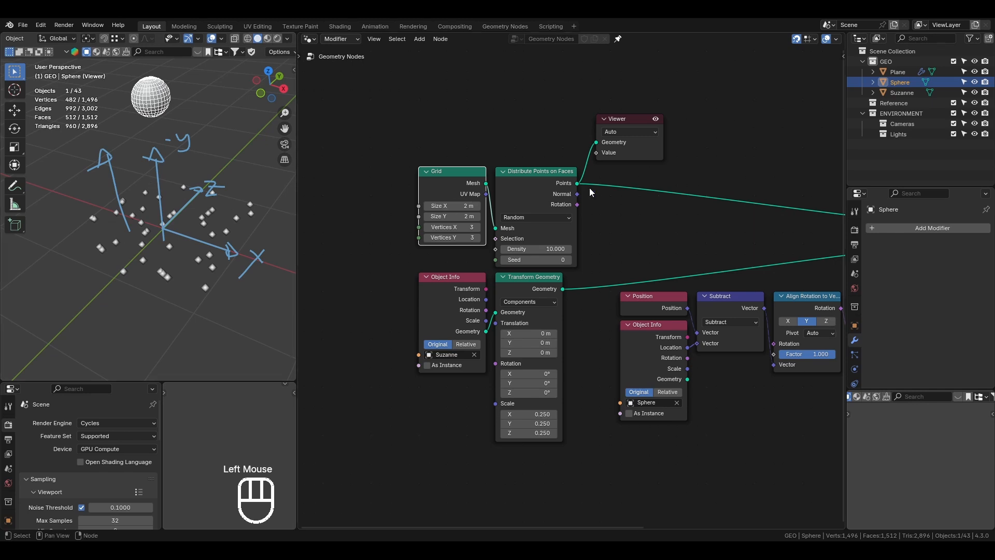
Switch the scatter to Poisson Disk with about 0.4 m minimum distance and save the file
click(535, 216)
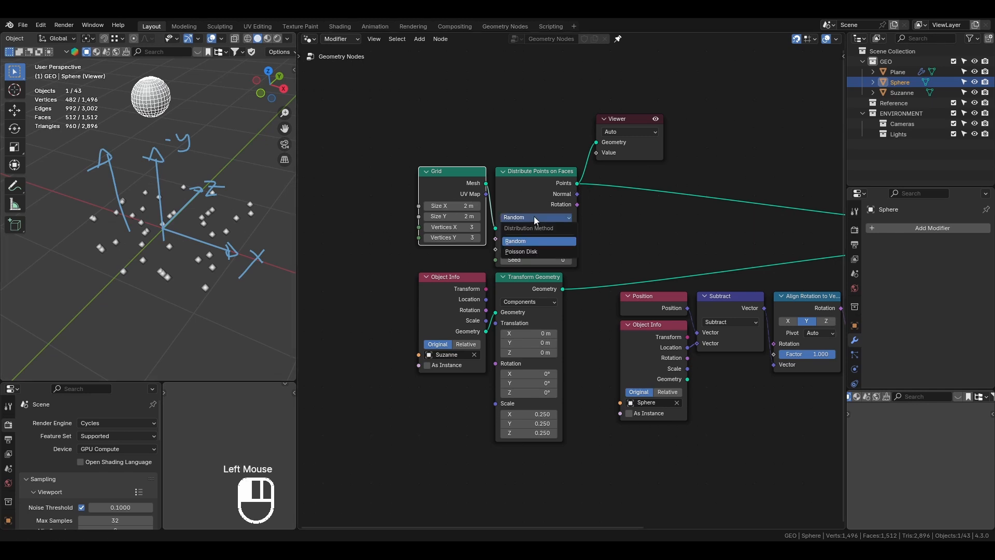
click(521, 251)
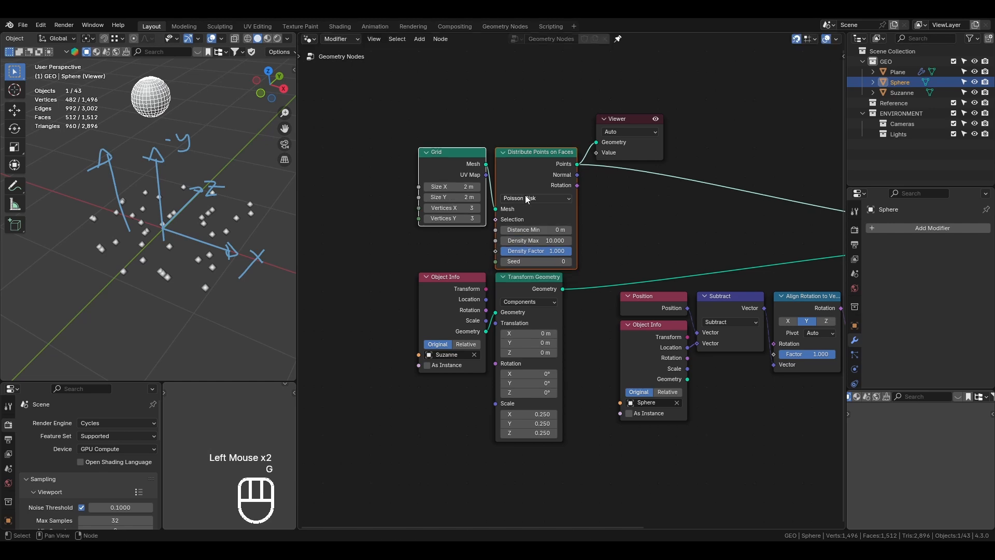
drag(536, 229, 552, 229)
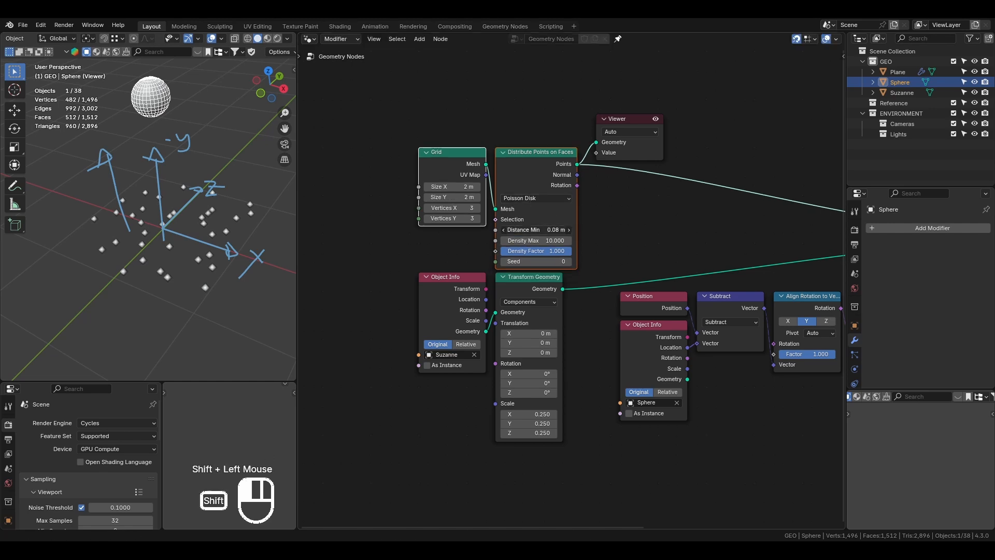
drag(533, 229, 552, 229)
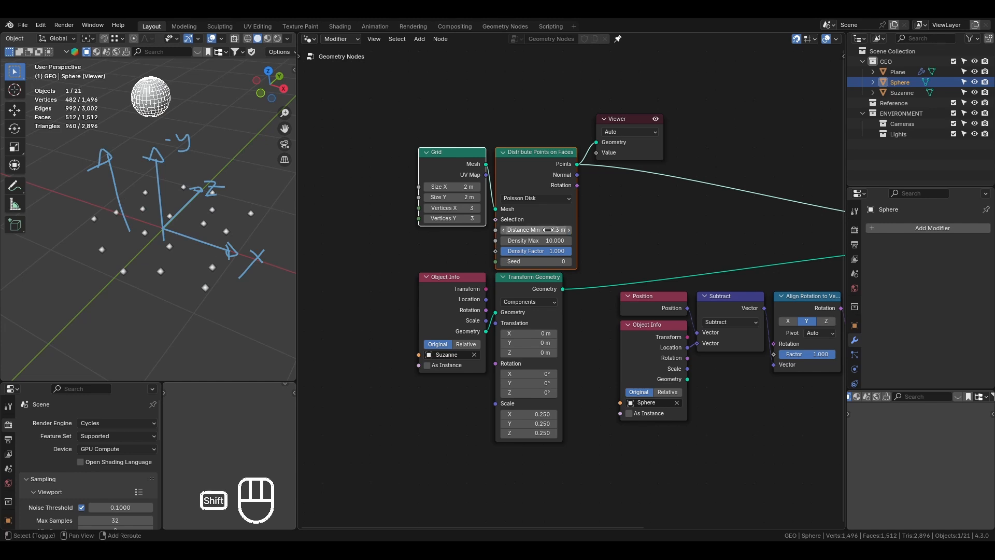
key(ctrl+s)
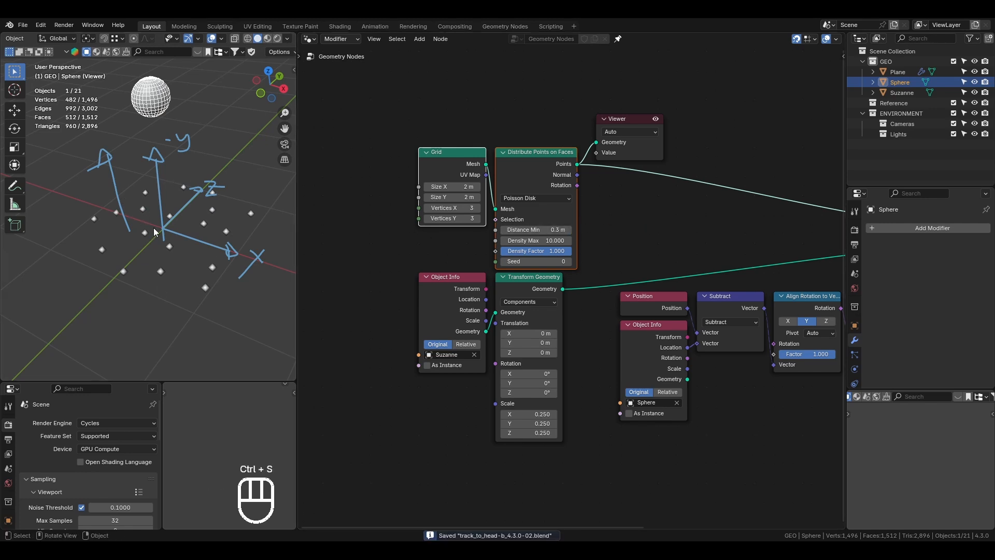
scroll(down, 3)
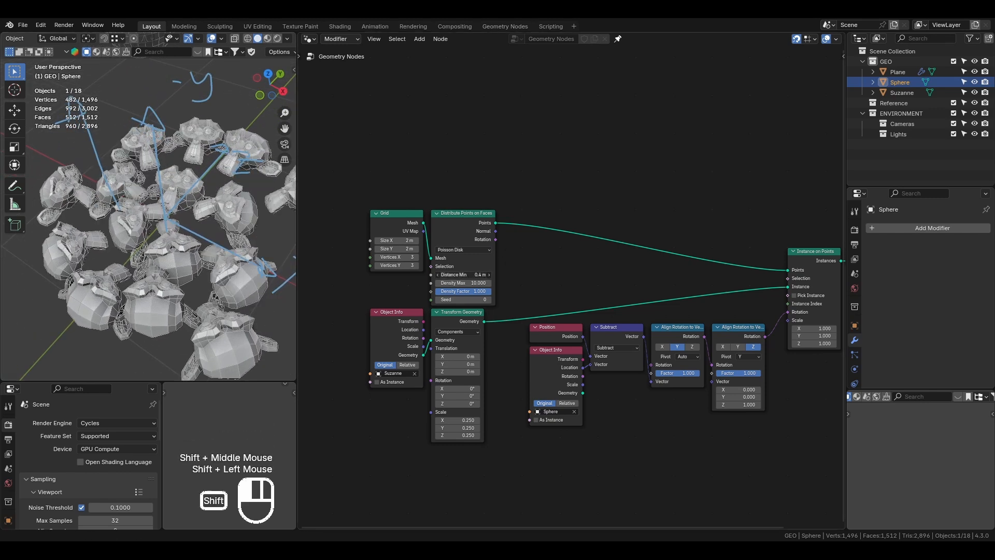
Raise the Poisson Disk Density Max to 500
double_click(462, 281)
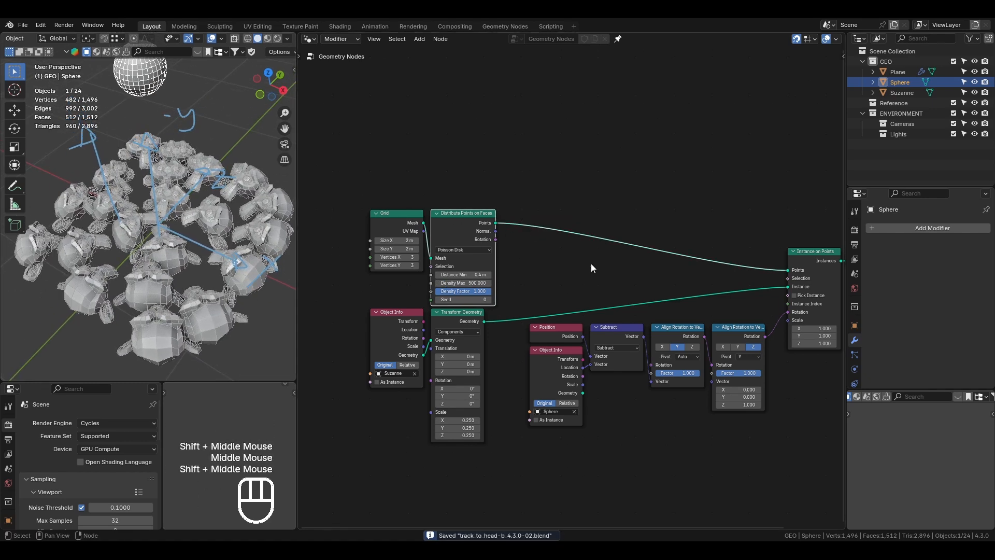
click(13, 186)
text(set)
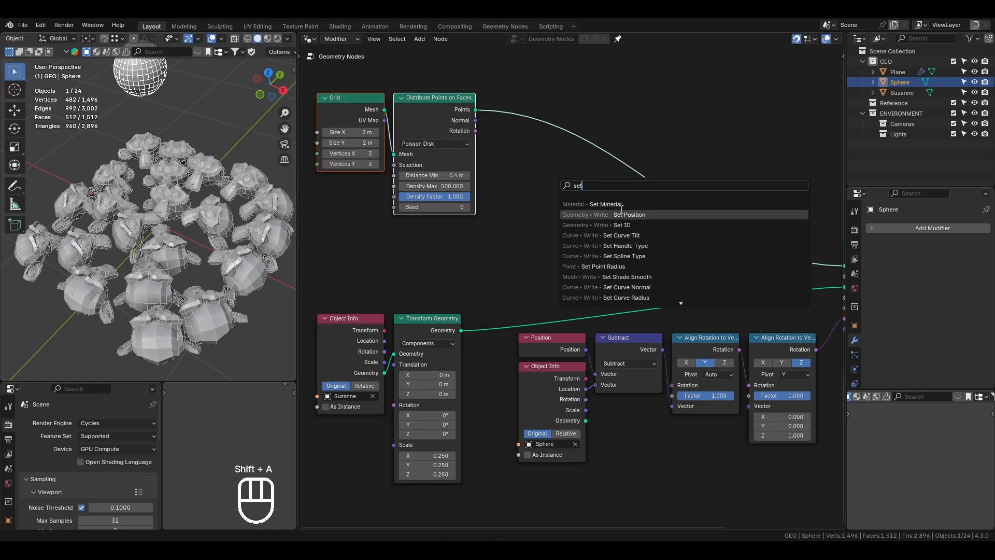
Add Set Position fed by a vector Random Value offset from -1 to 1
click(629, 213)
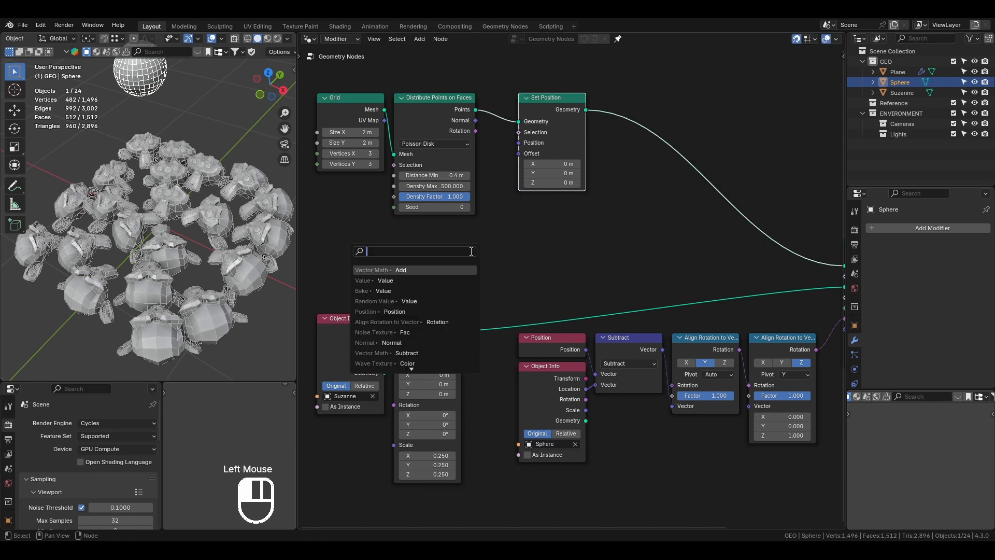
click(376, 300)
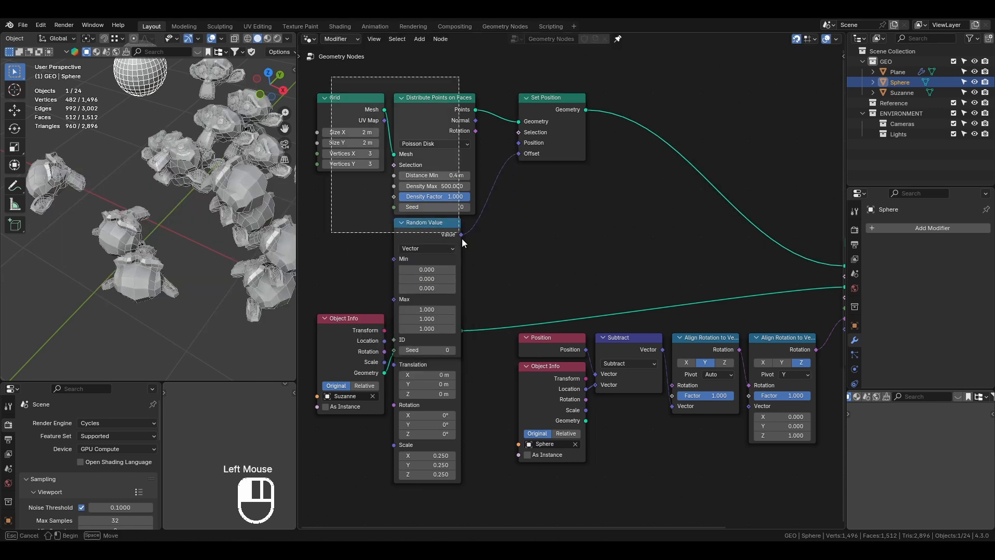
scroll(down, 3)
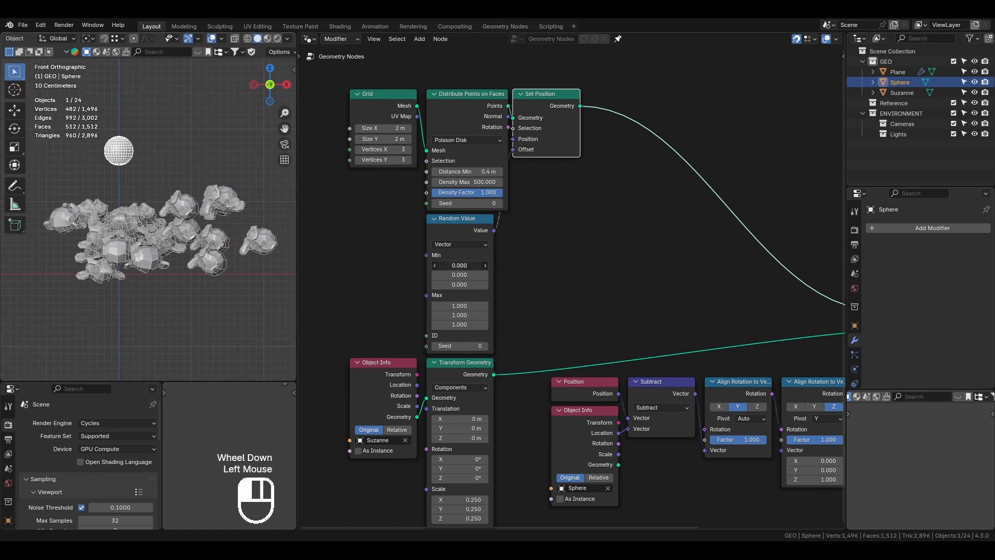
text(-1)
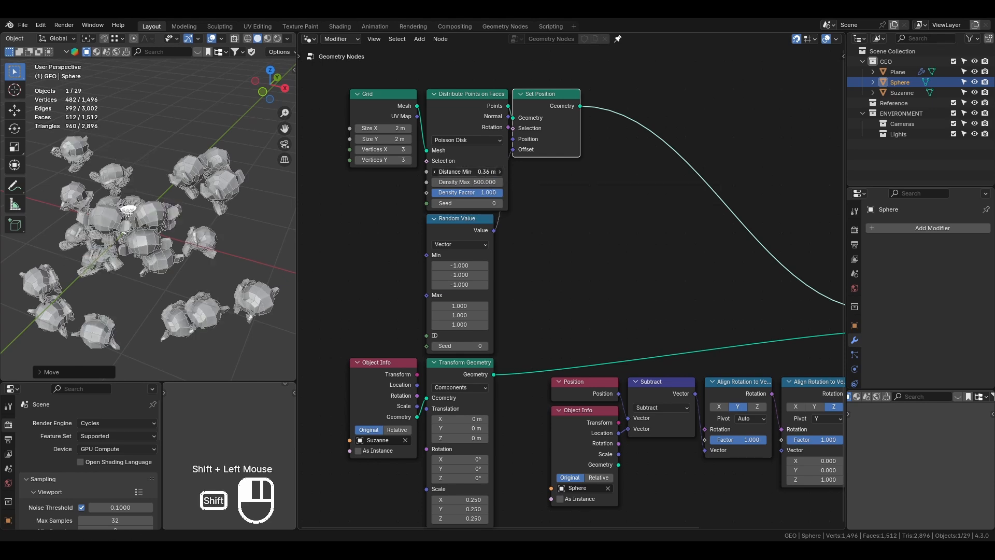
Lower the scatter's Distance Min to 0.1 m so more instances appear
click(467, 171)
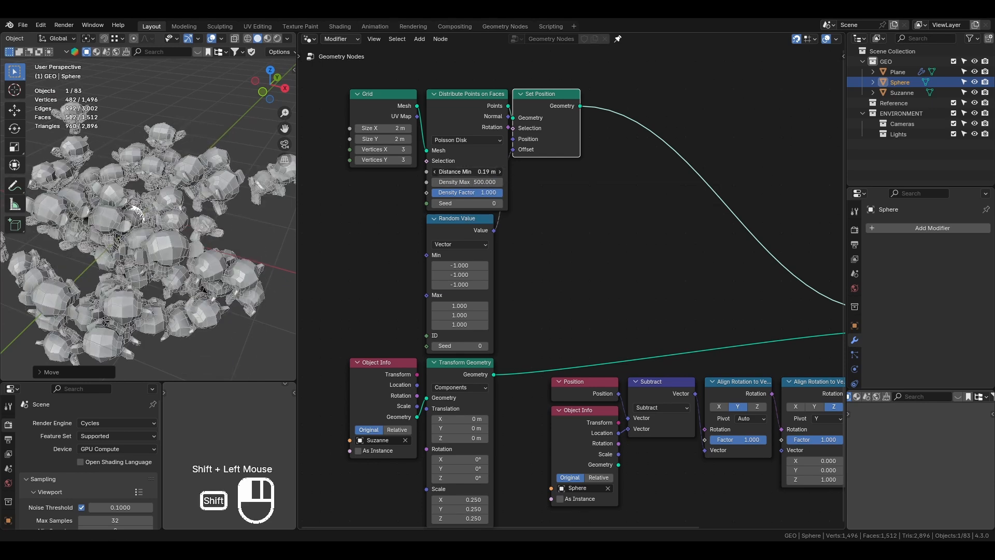
drag(481, 171, 445, 171)
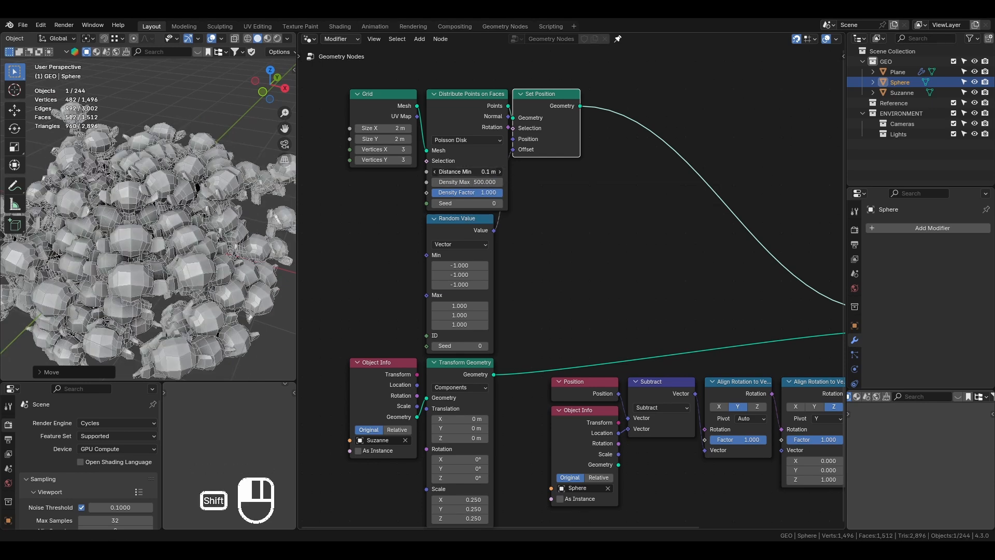
drag(146, 253, 165, 260)
text(va)
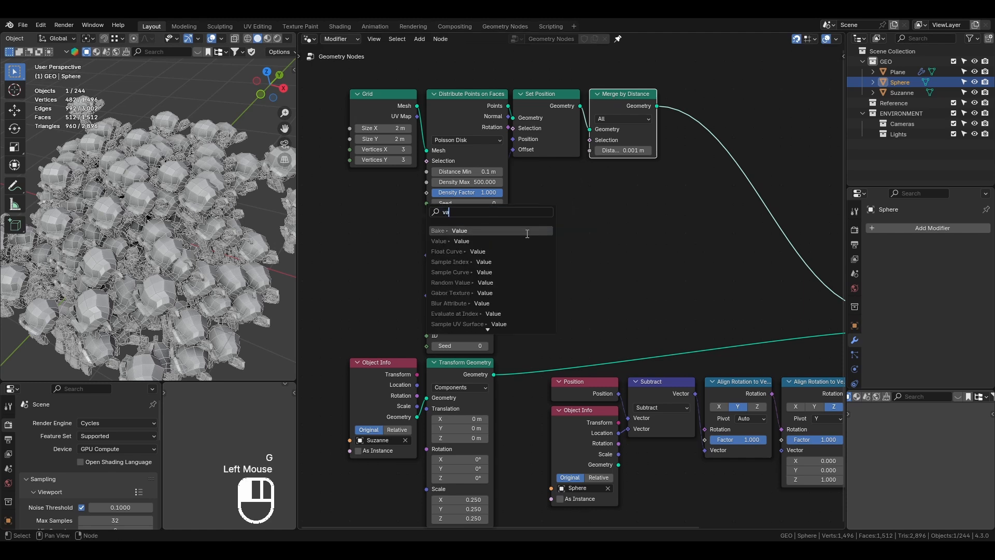
Drive the merge distance with a Value node set to 0.350 and duplicate Merge by Distance
click(461, 241)
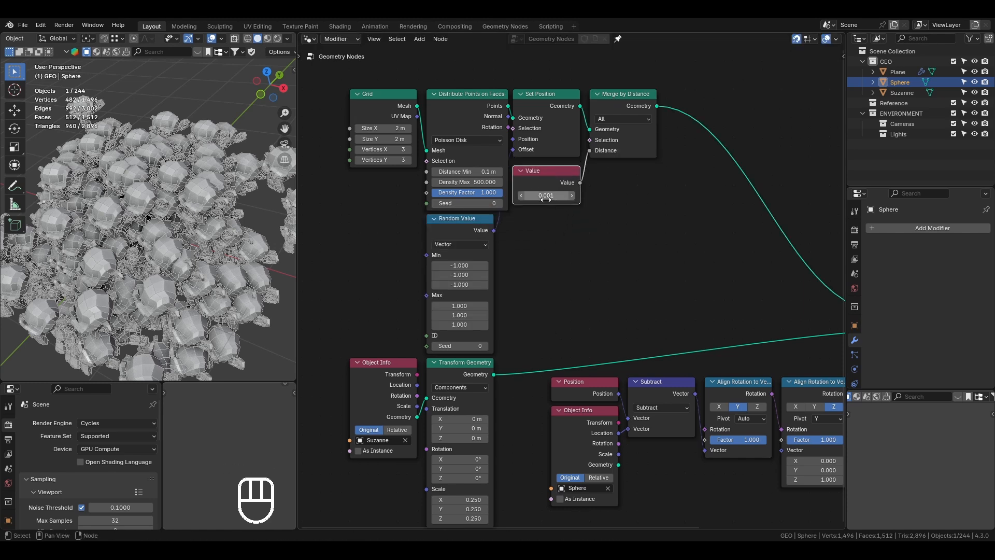
drag(546, 195, 571, 195)
text(.35)
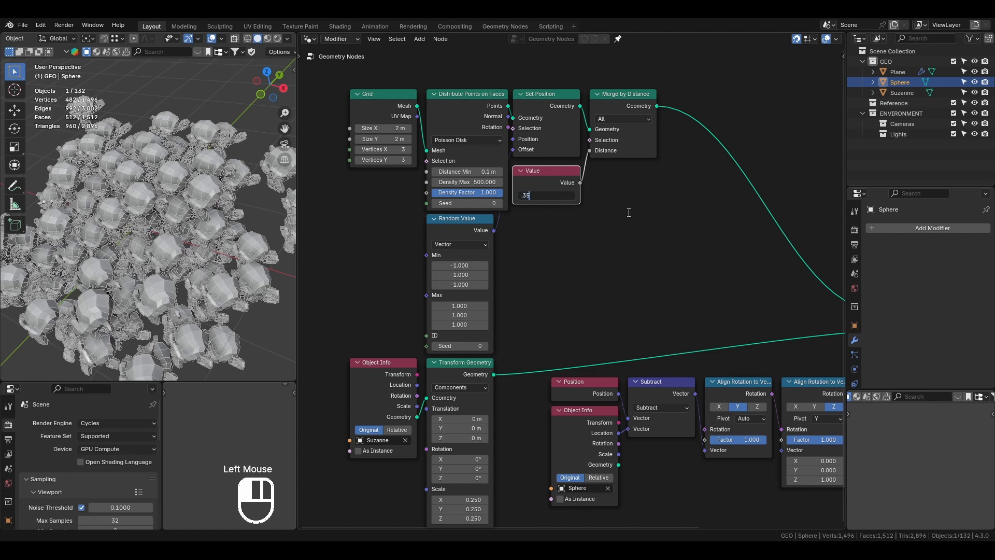
key(Return)
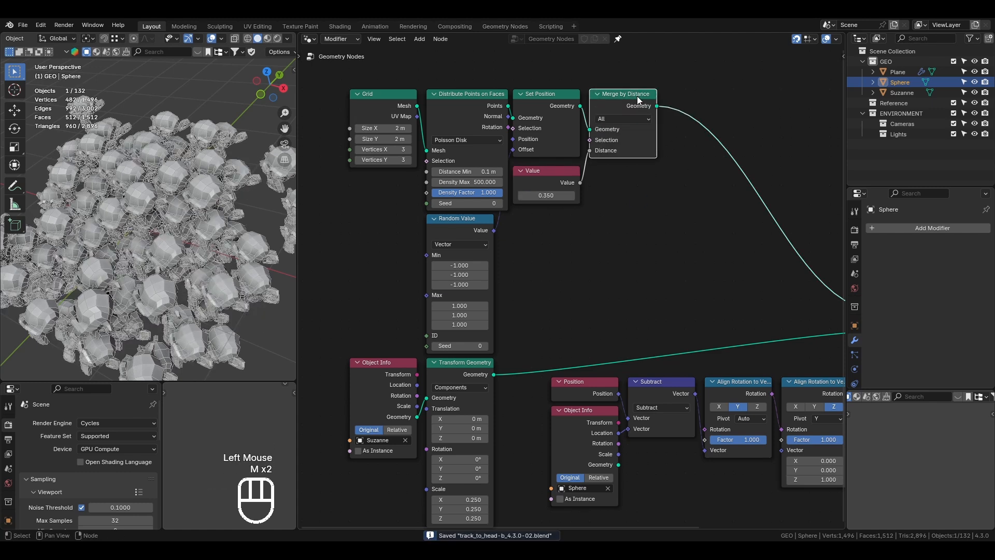
key(shift+ctrl+d)
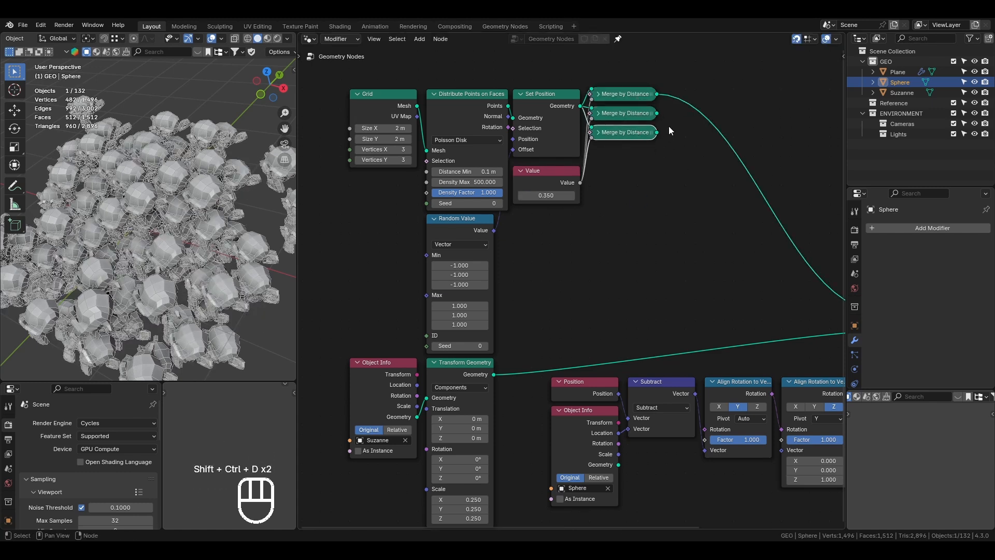